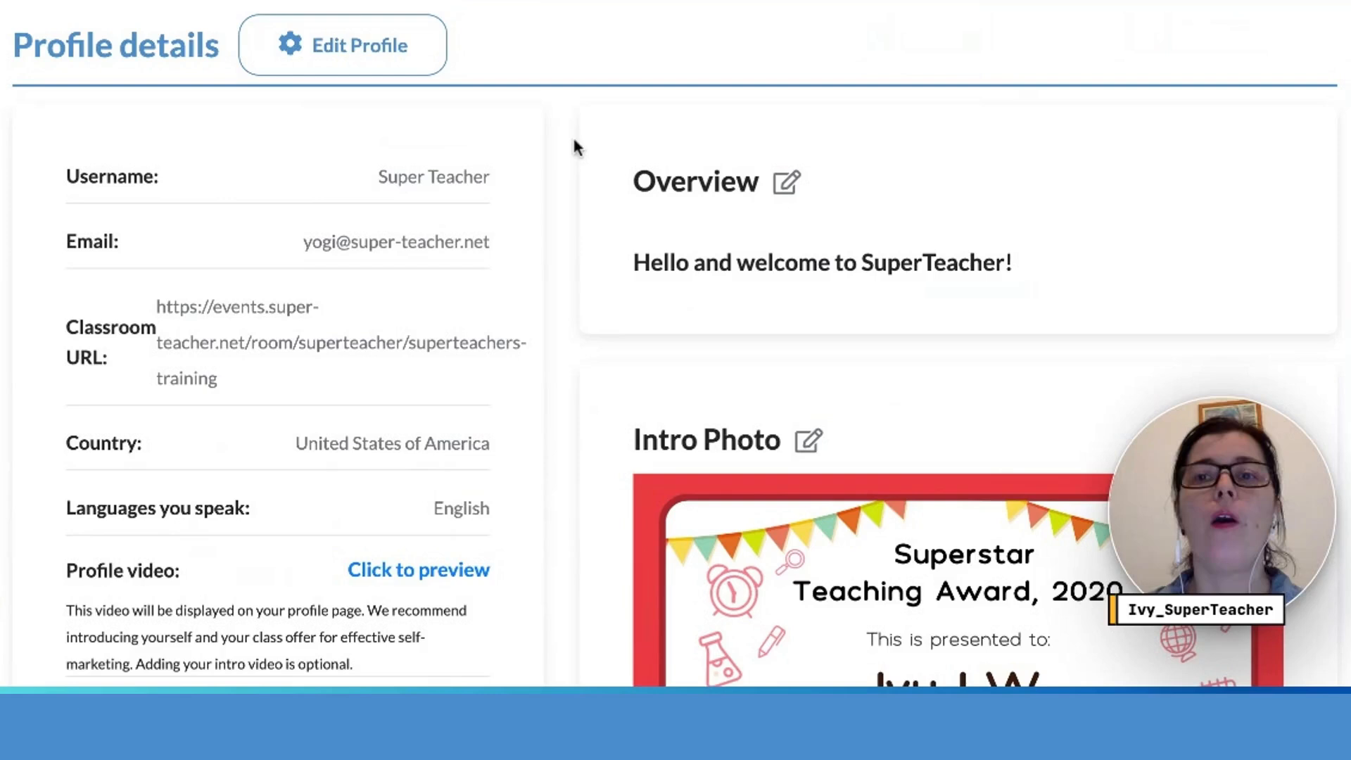
mouse_move(200, 266)
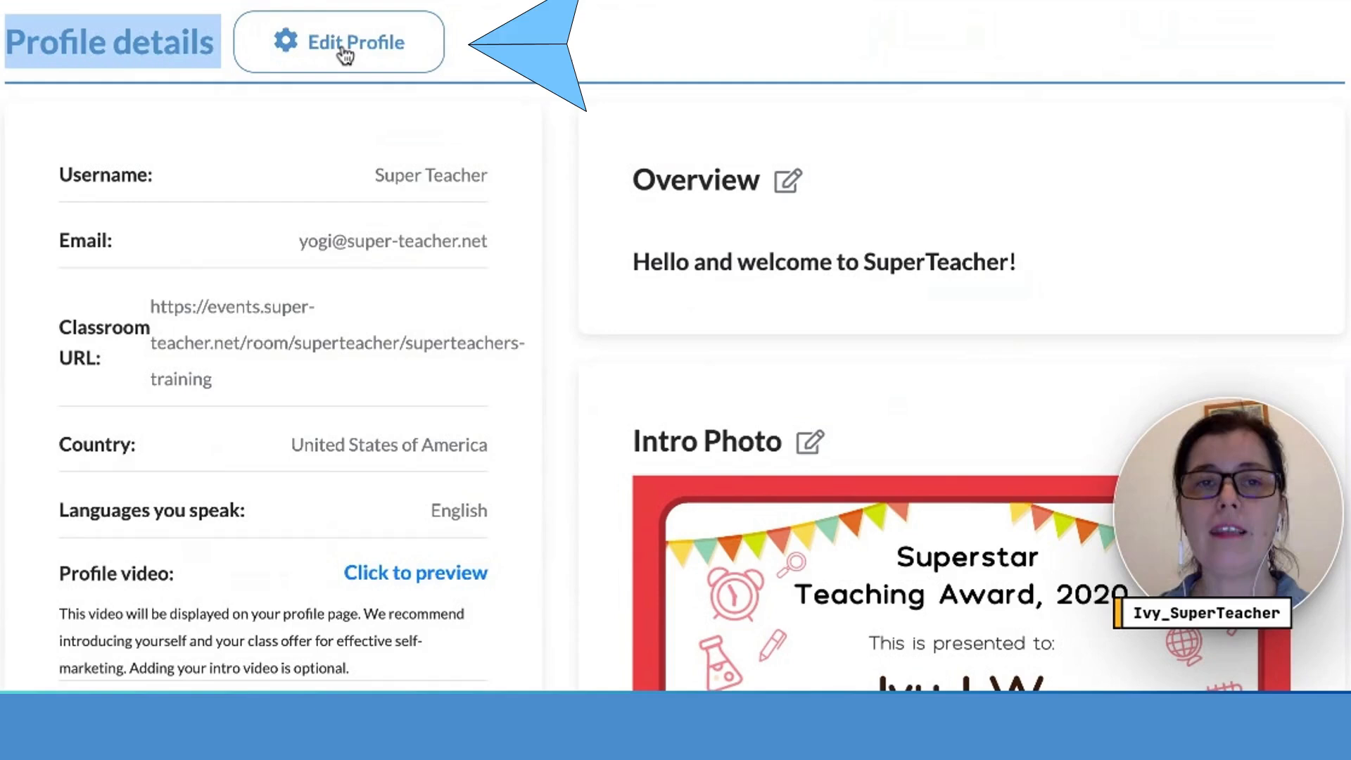
Step: Reveal the editable Classroom URL field in the SuperTeacher profile details
click(338, 41)
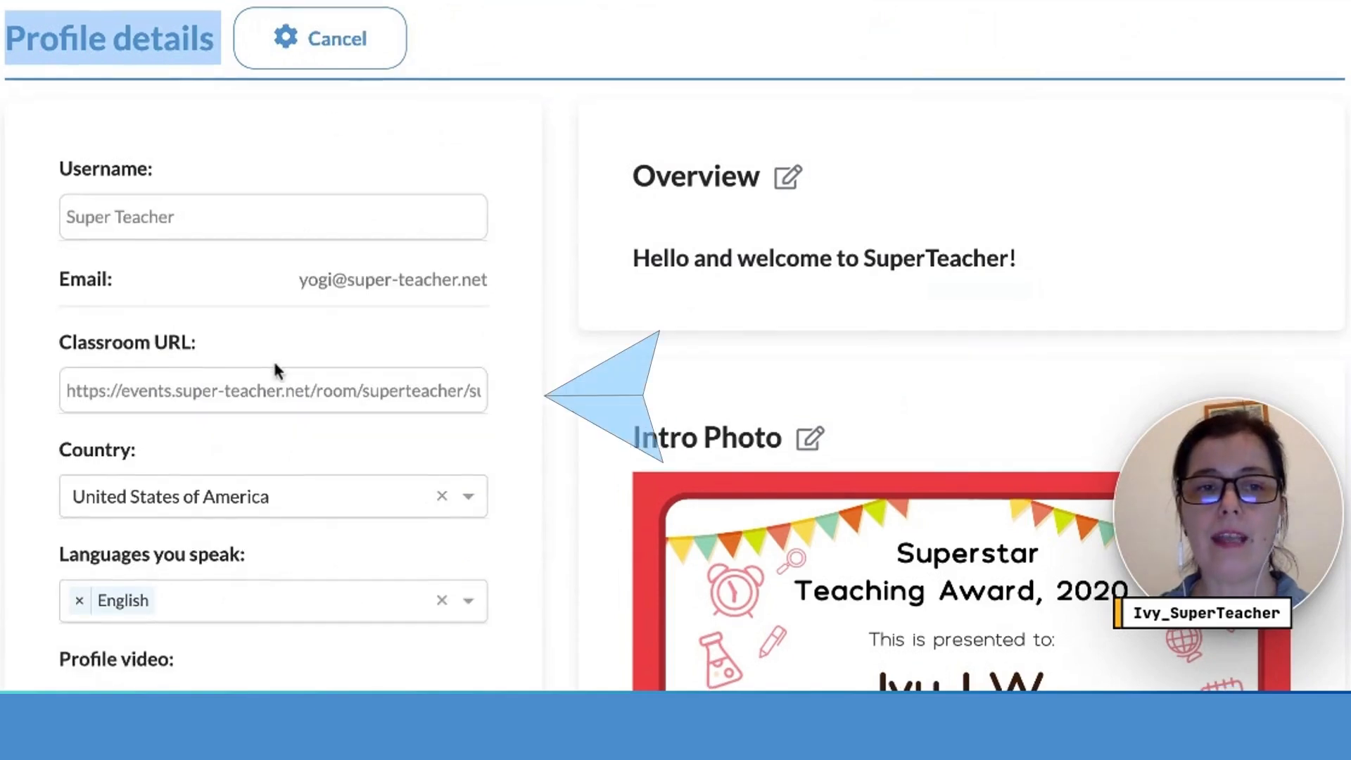
scroll(down, 3)
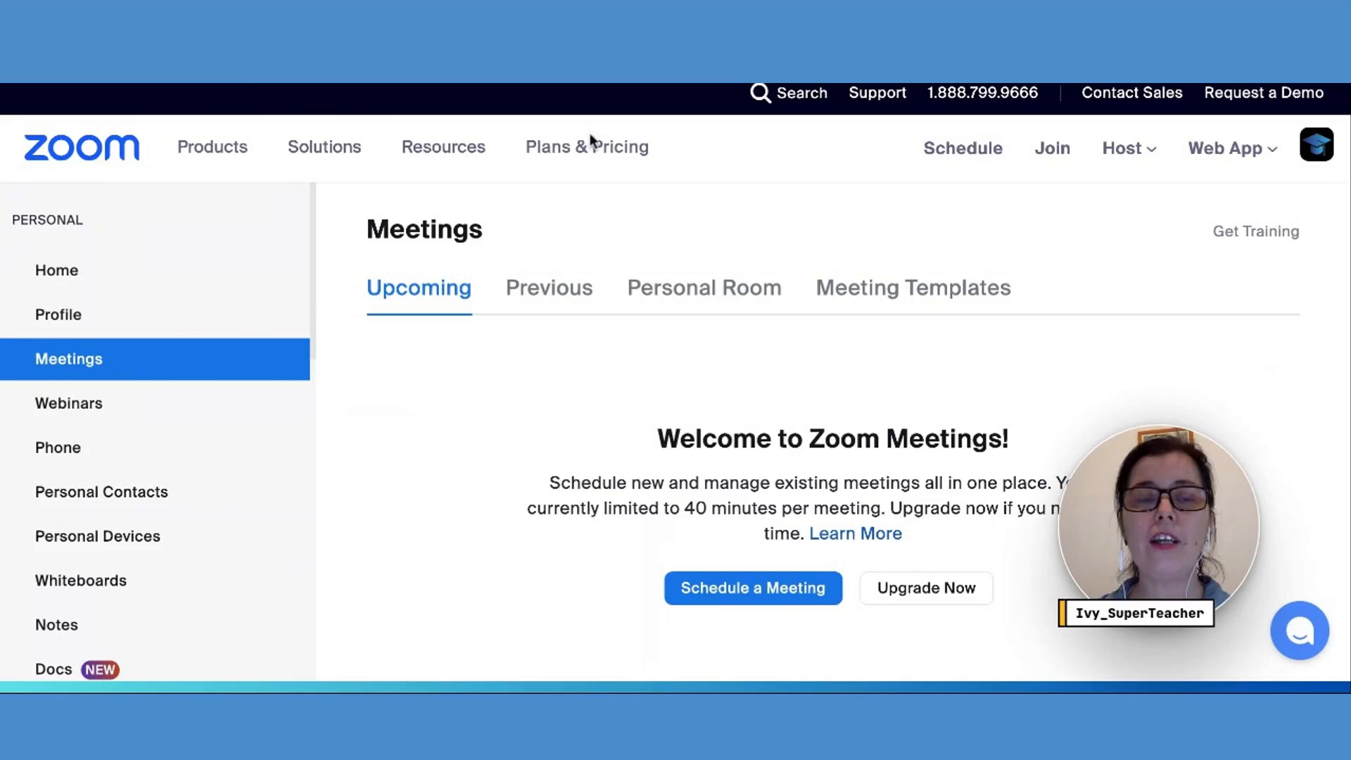
Step: Show Zoom's Personal Room details with its permanent invite link
click(703, 287)
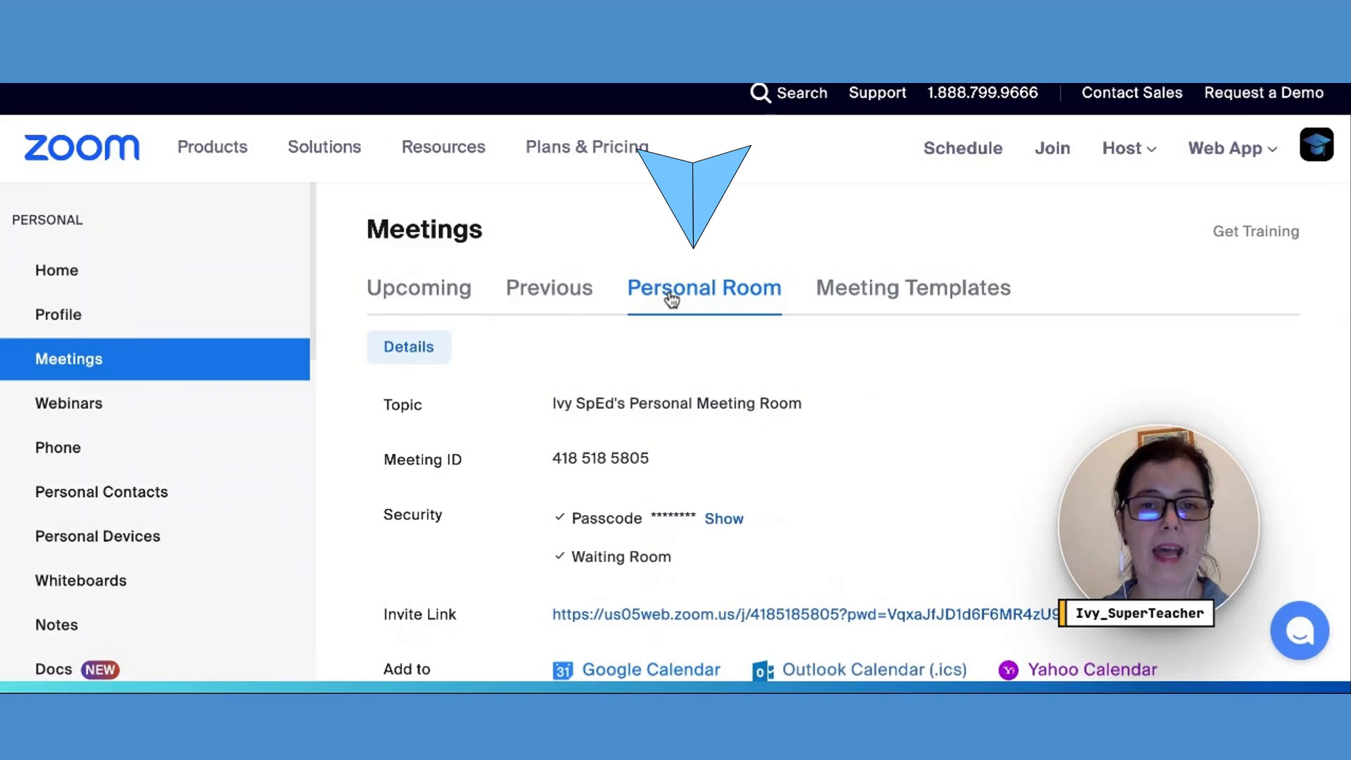
scroll(down, 3)
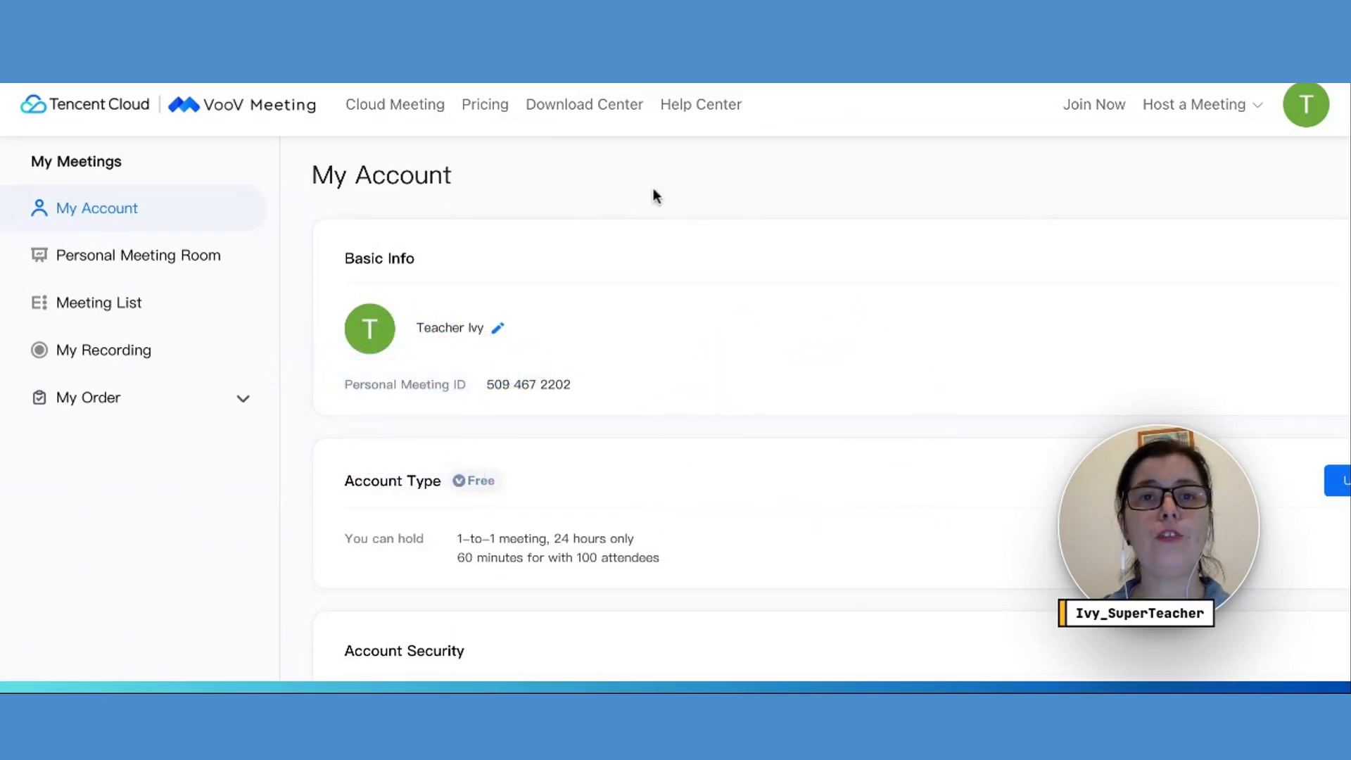
Step: Show VooV's Personal Meeting Room link and password, then save its meeting settings unchanged
click(137, 255)
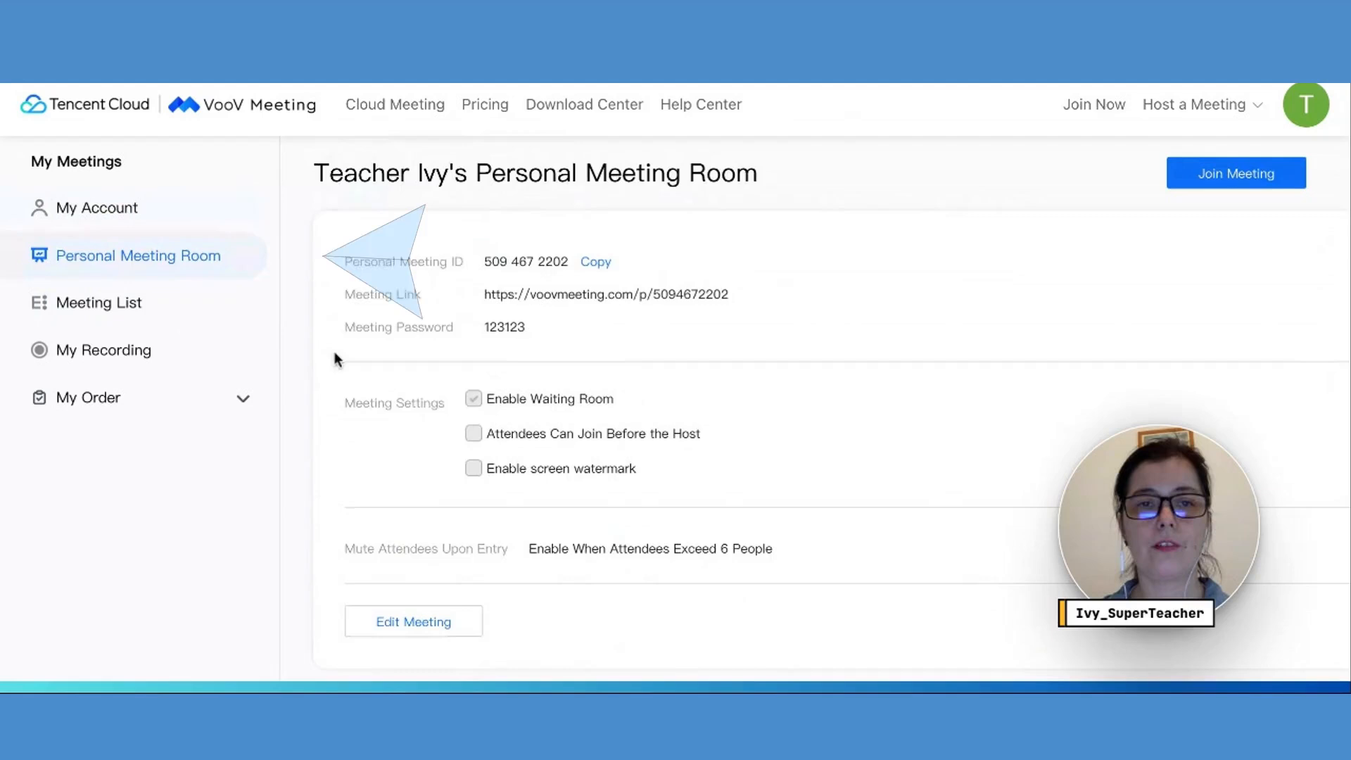
scroll(down, 3)
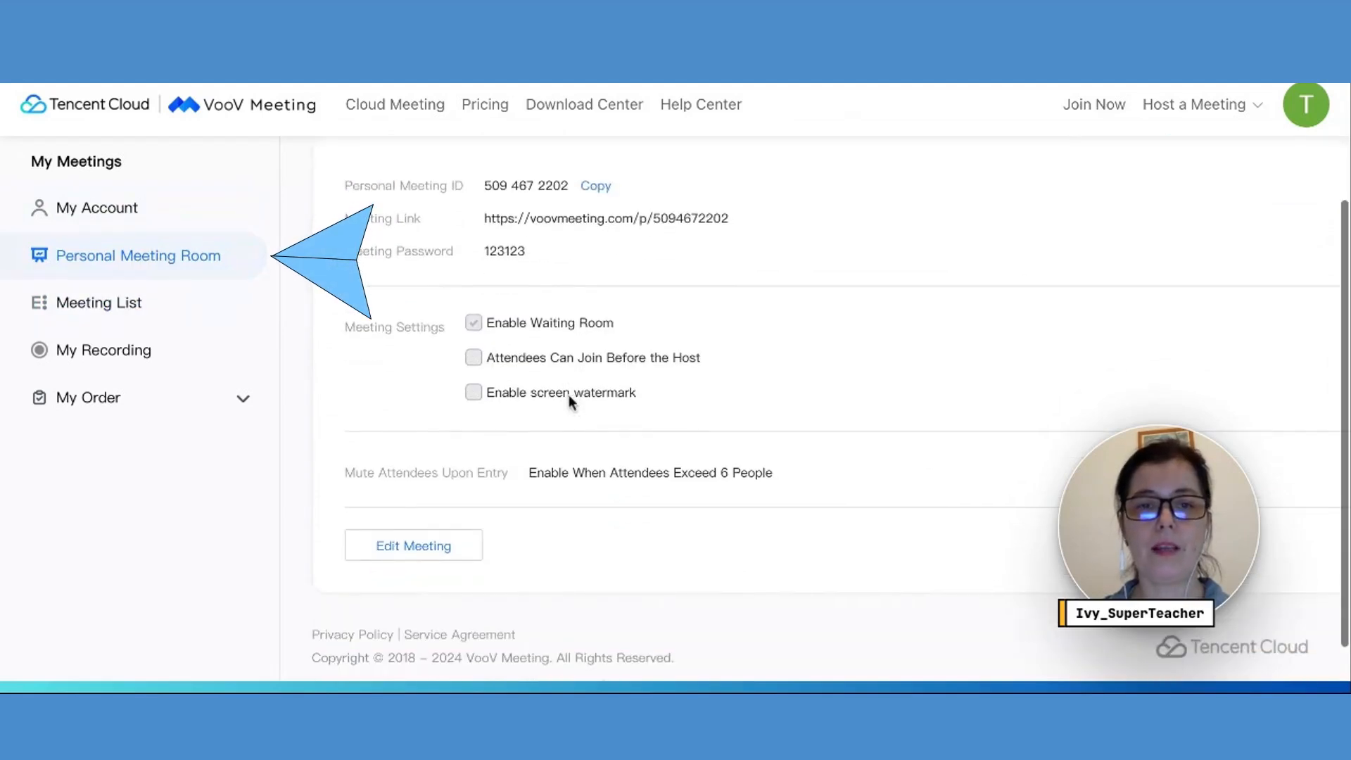
click(413, 546)
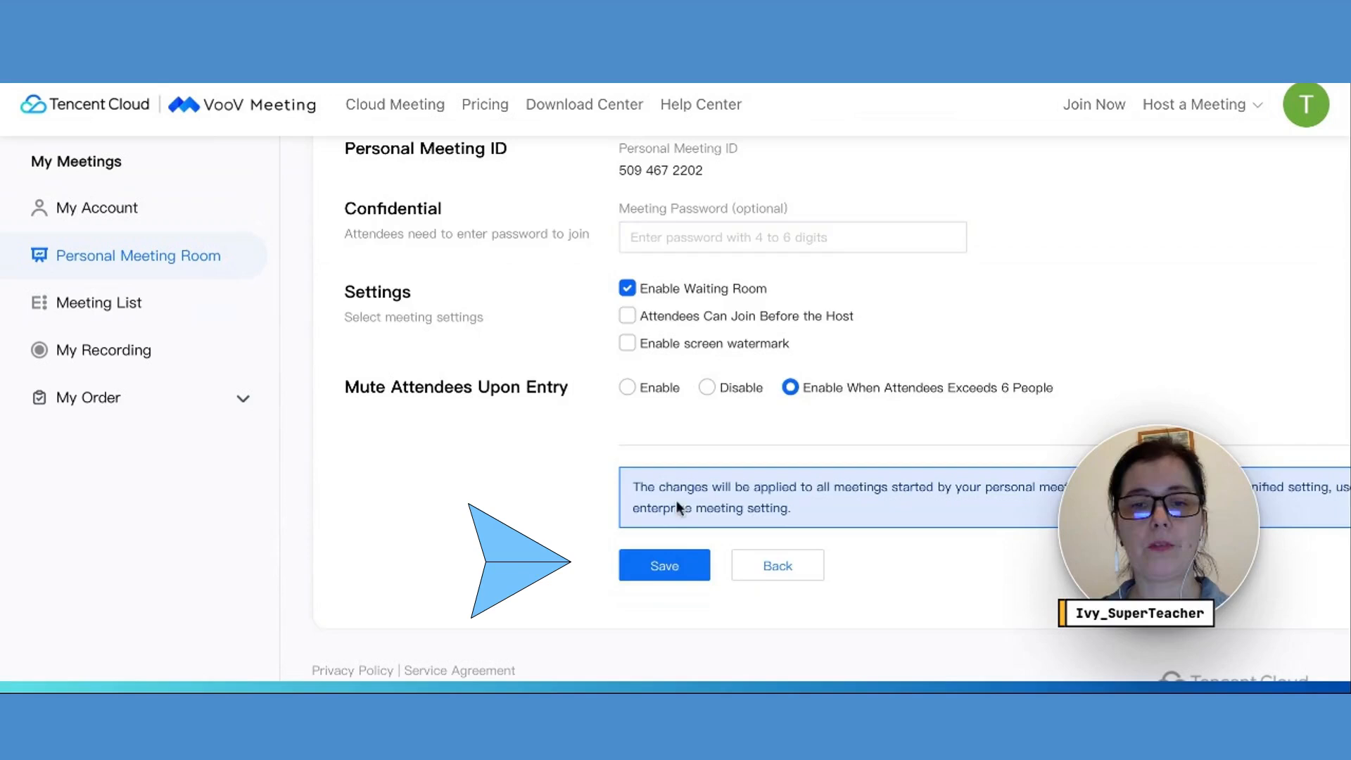
click(662, 566)
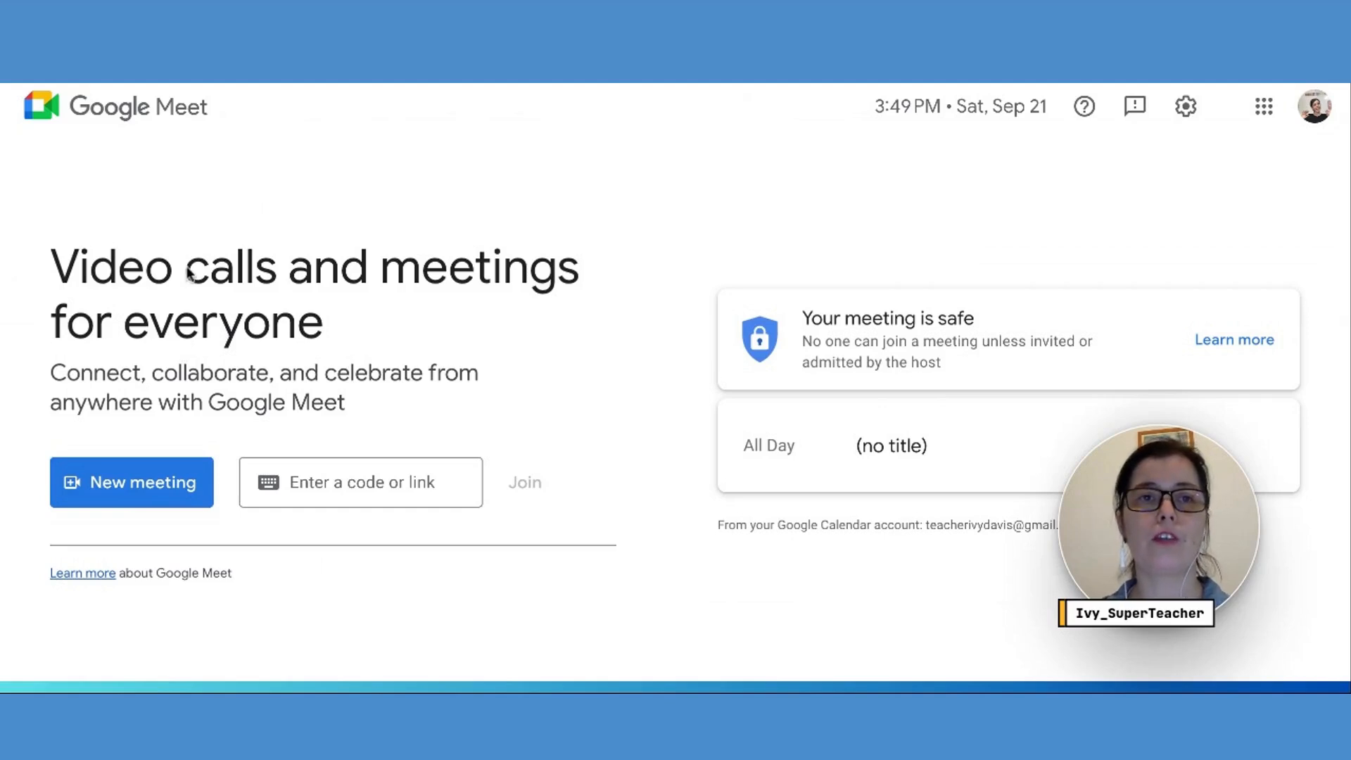
Step: Start a new Google Meet meeting scheduled as a Google Calendar event
click(131, 481)
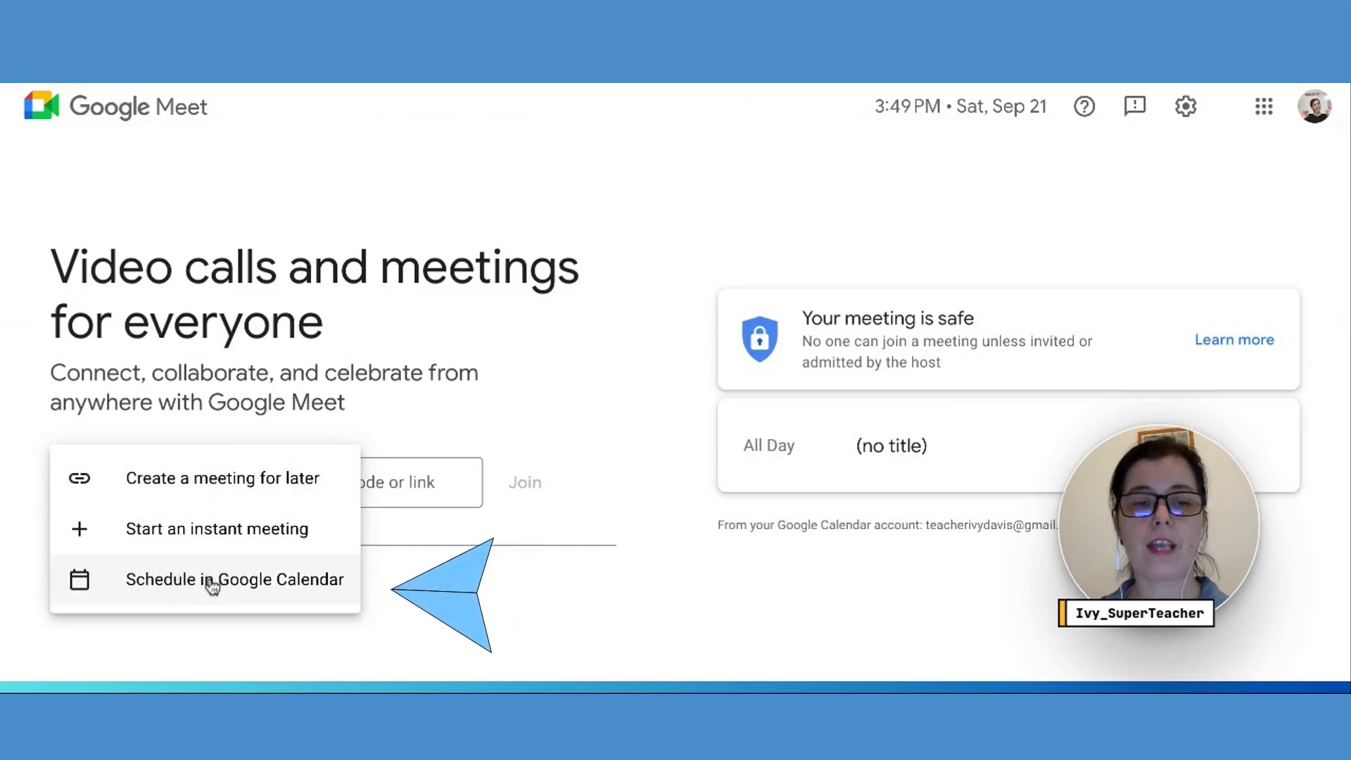
click(234, 579)
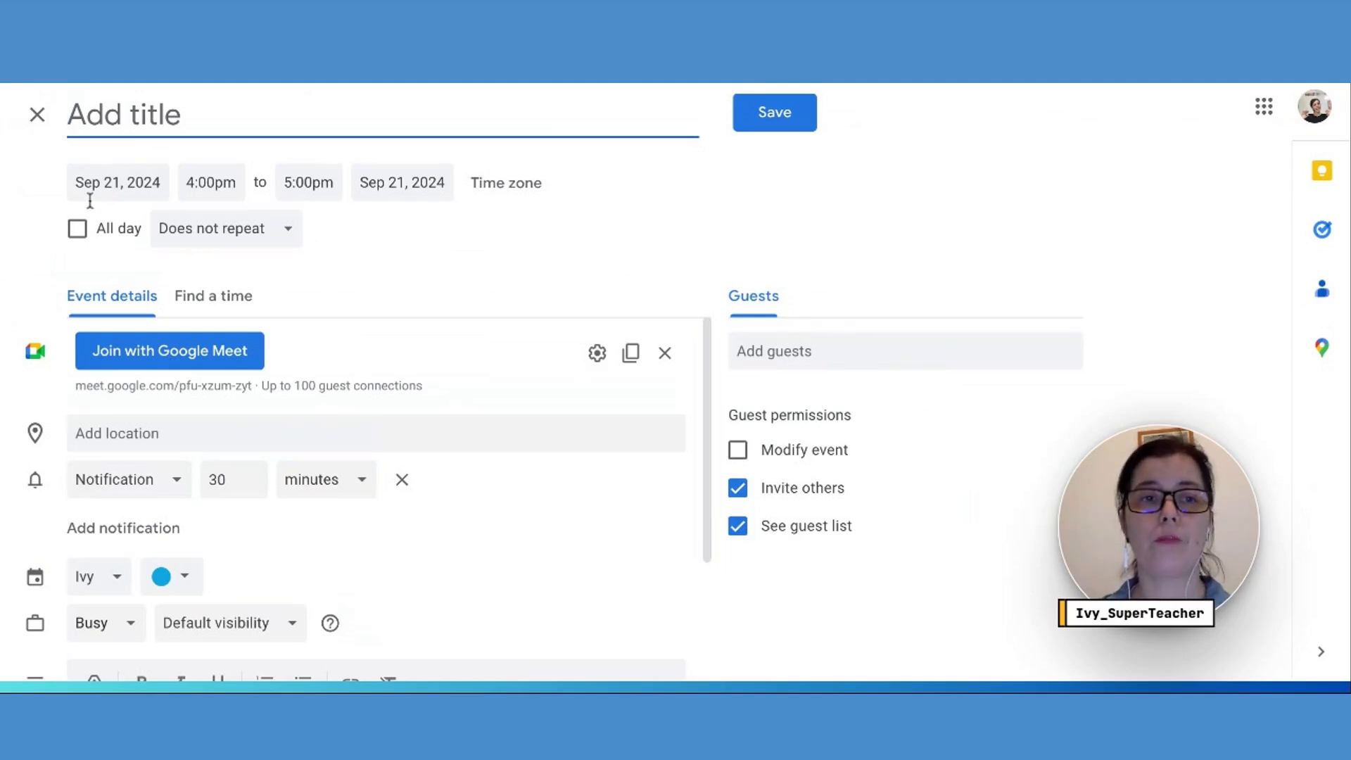
click(76, 228)
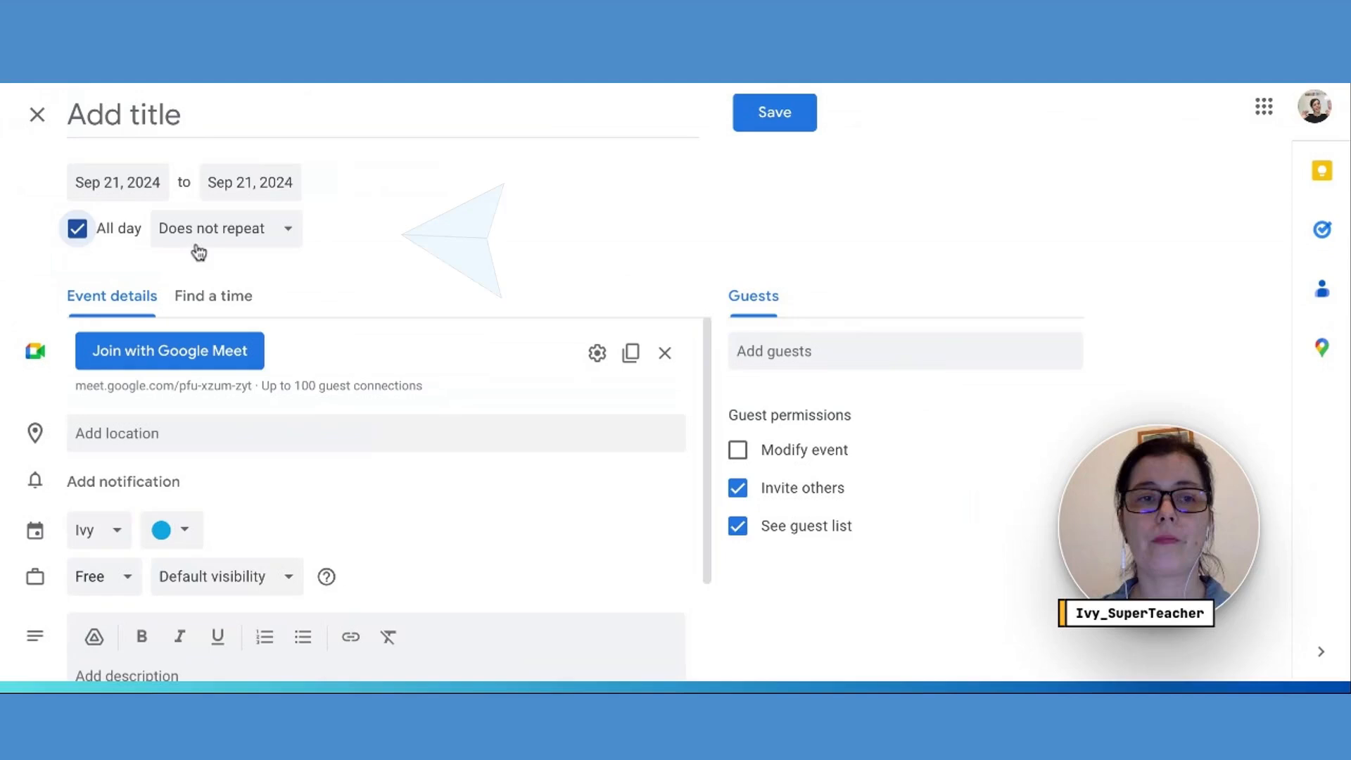
click(224, 228)
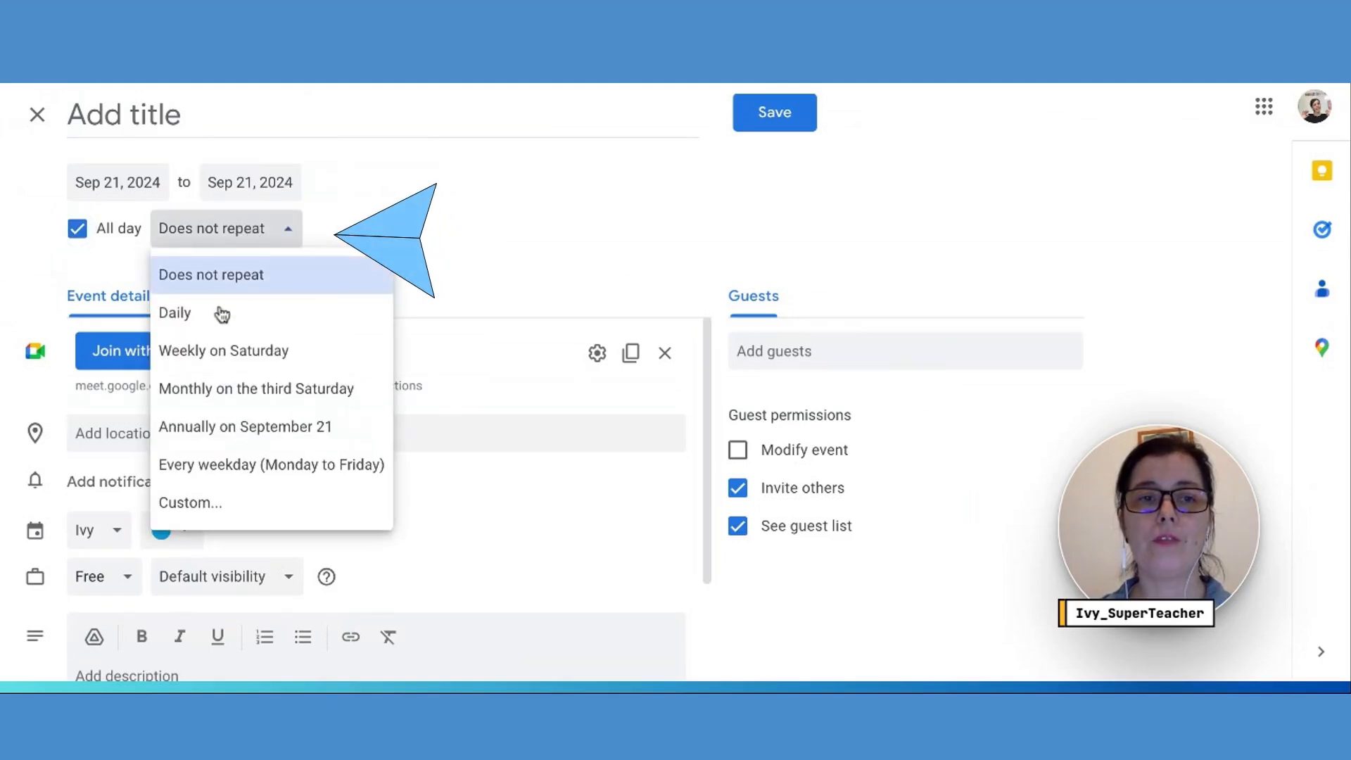
click(174, 312)
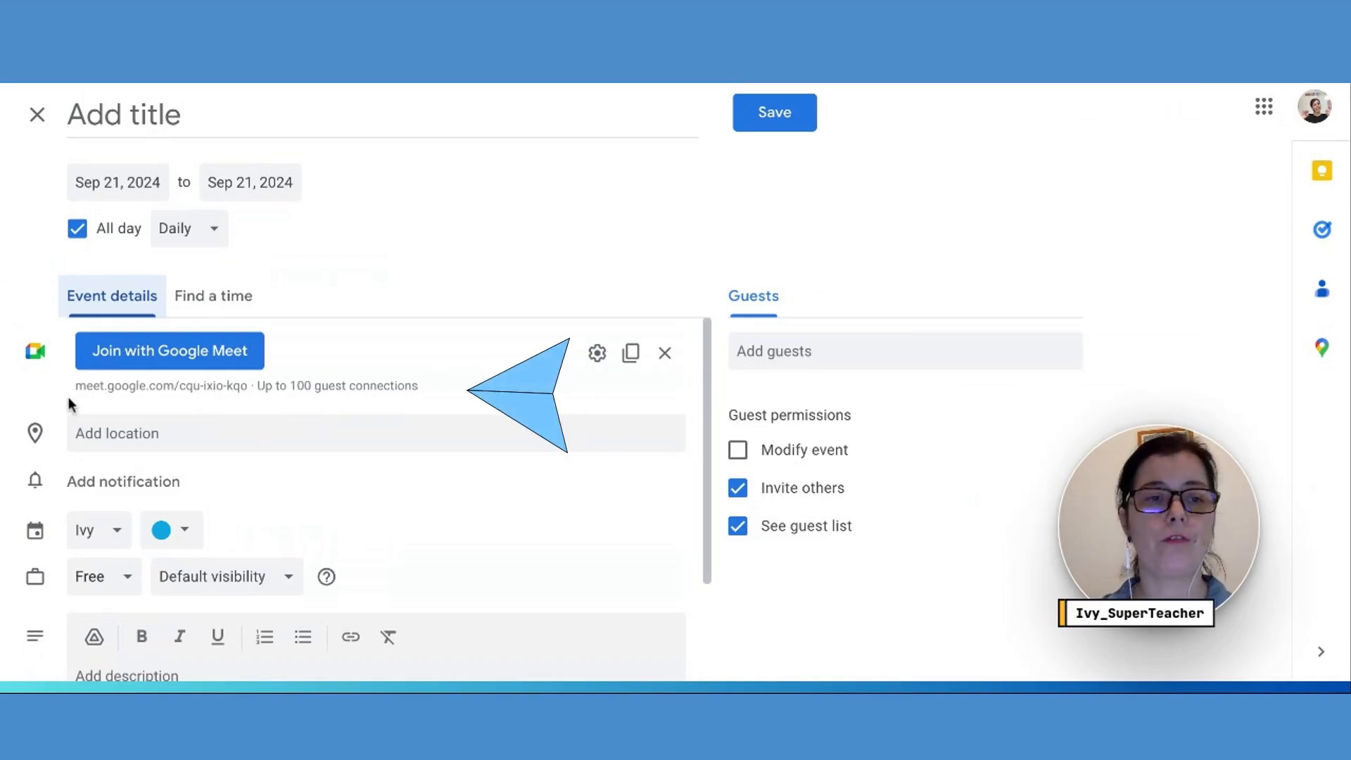
double_click(162, 385)
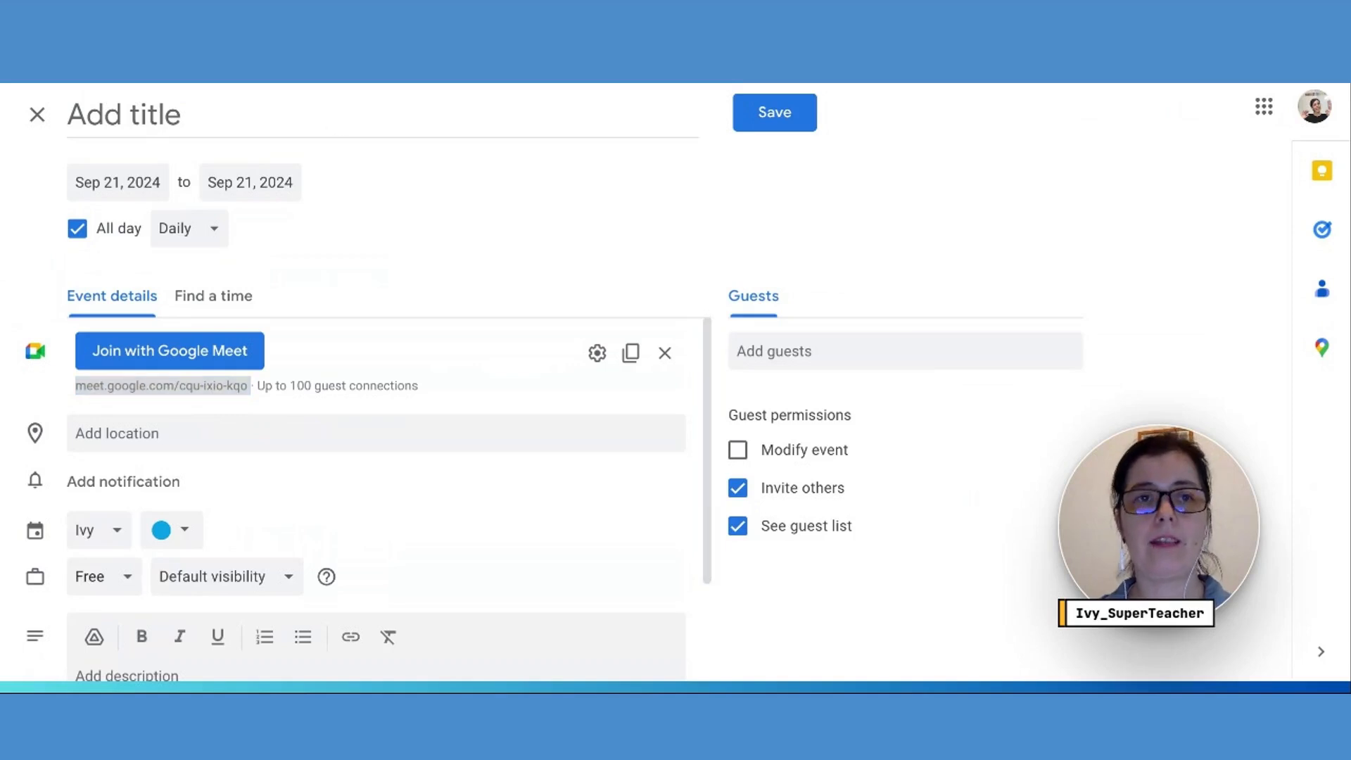
click(170, 351)
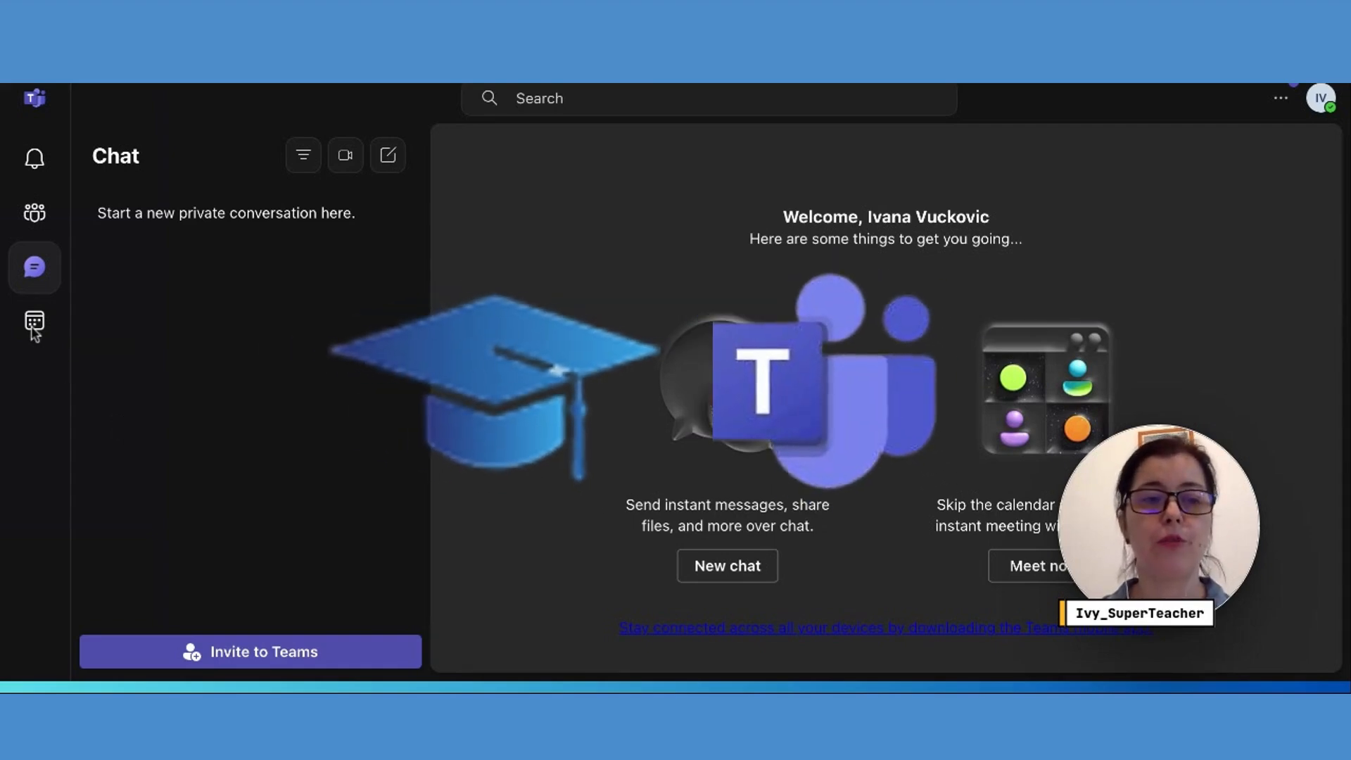
Step: Create a new Teams calendar meeting with daily recurrence starting 9/21/2024
click(34, 325)
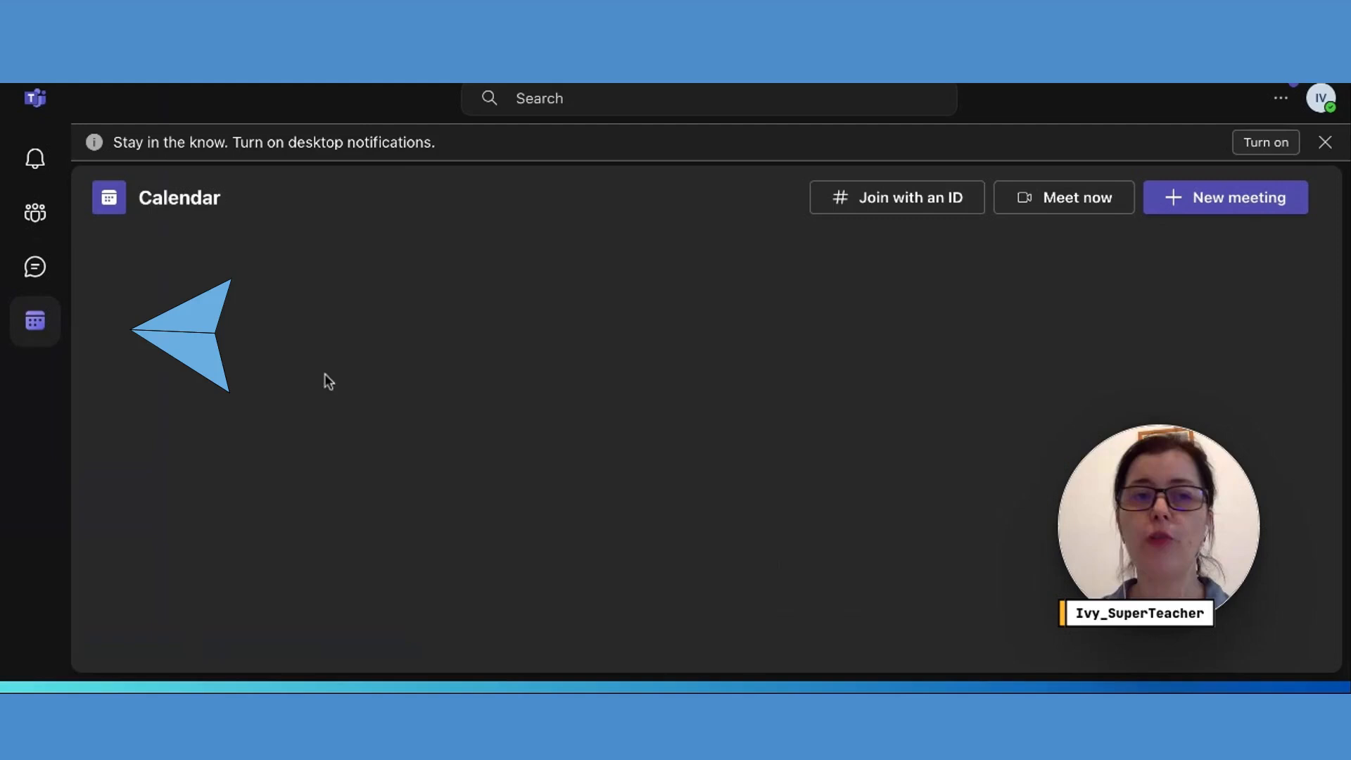
click(1224, 197)
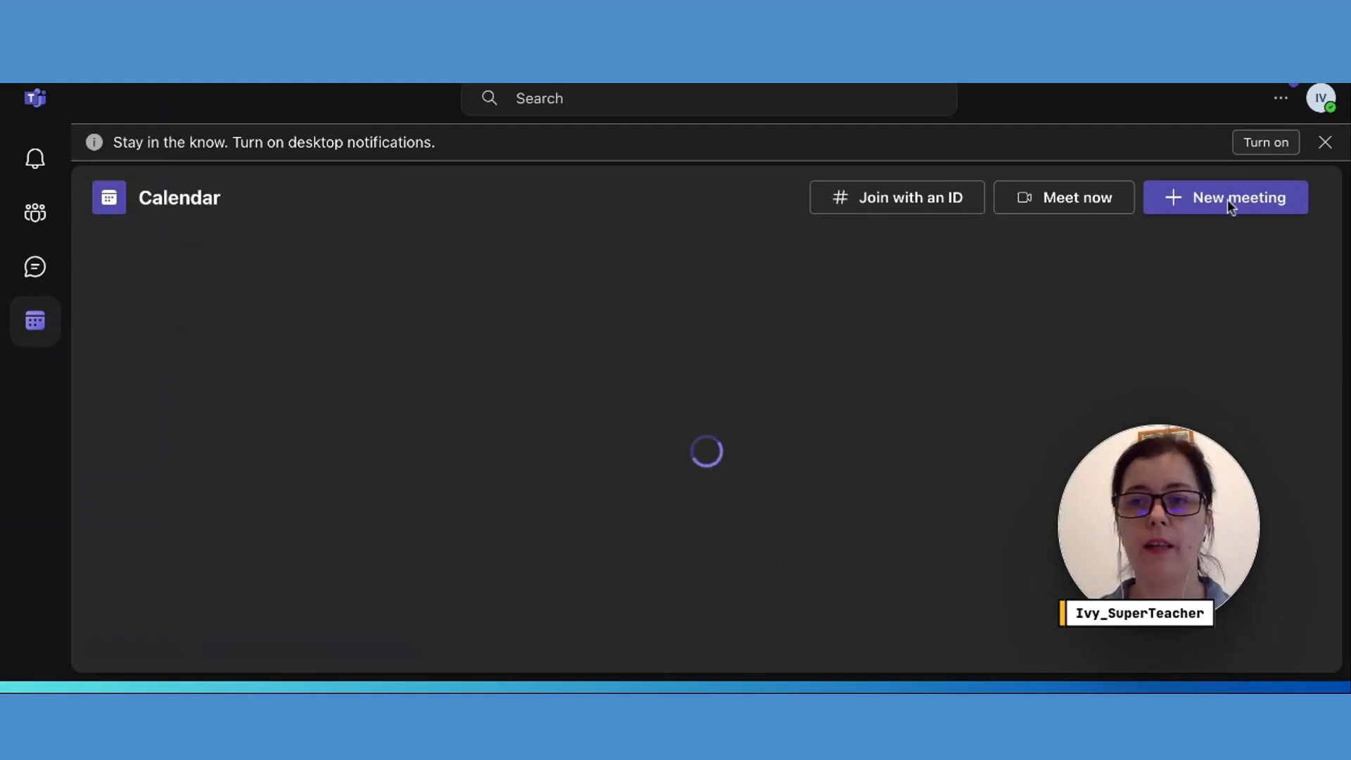
click(1224, 197)
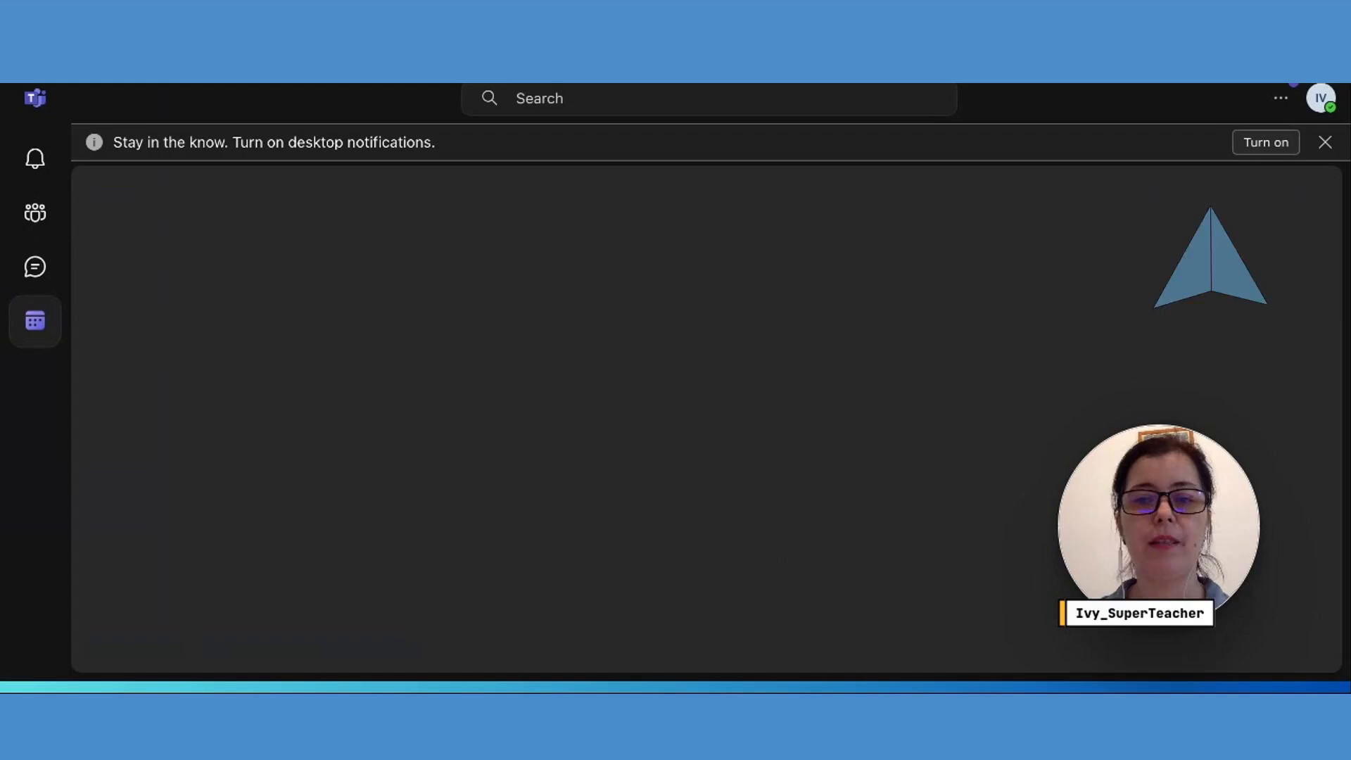
click(36, 321)
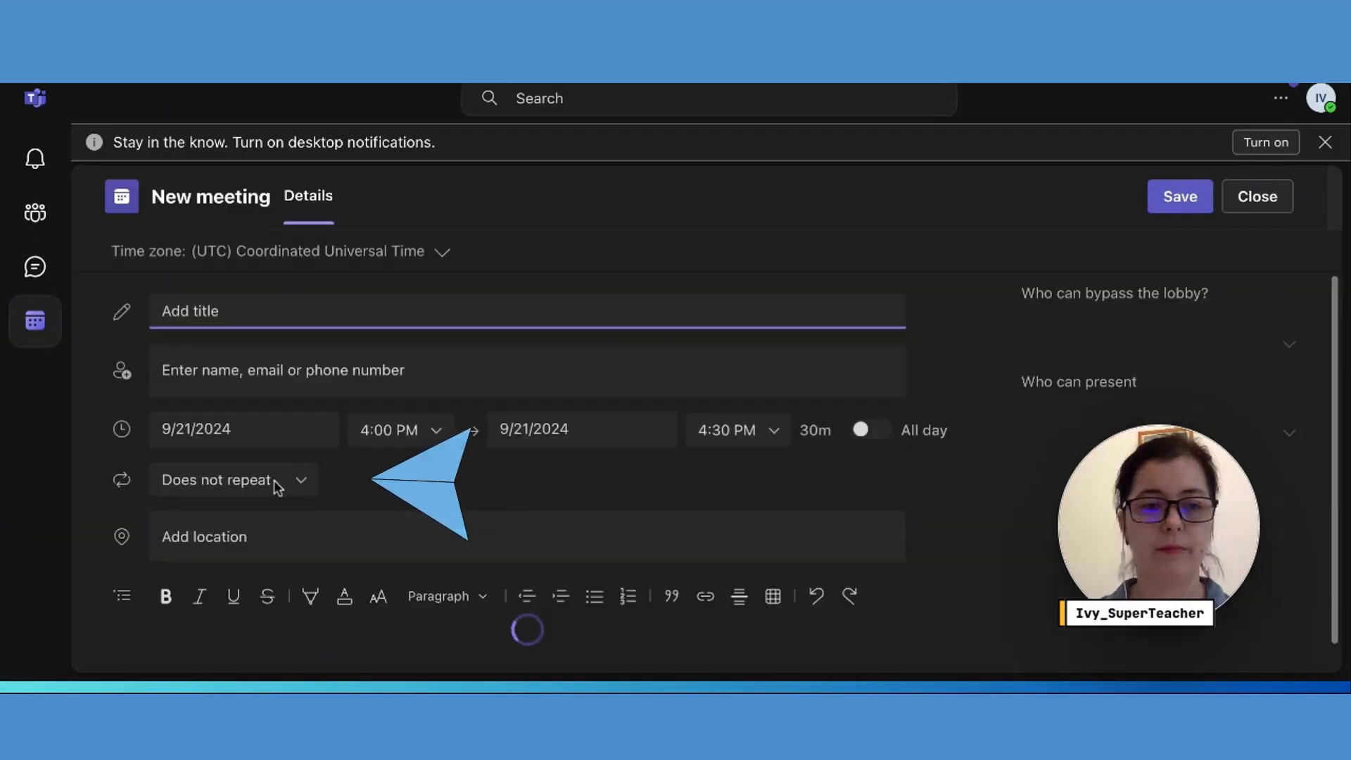
click(232, 480)
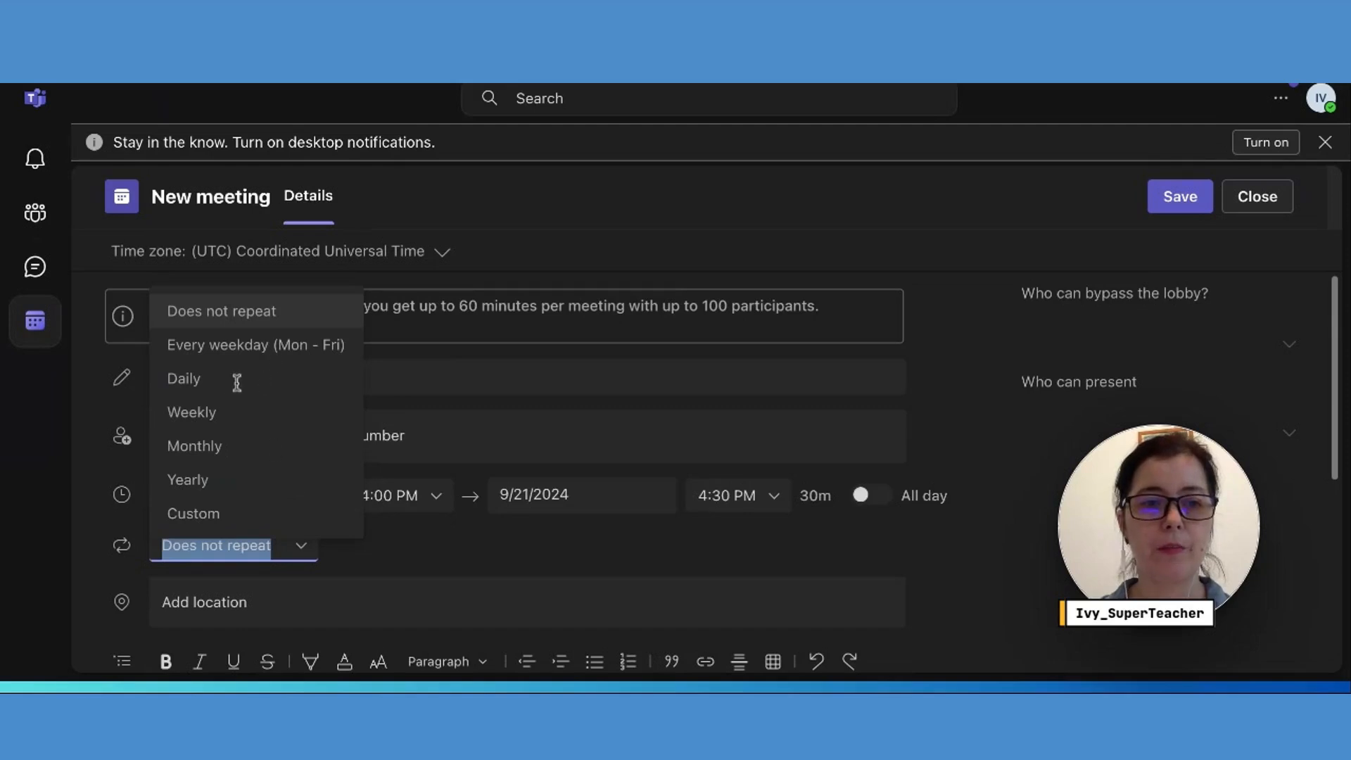
click(193, 513)
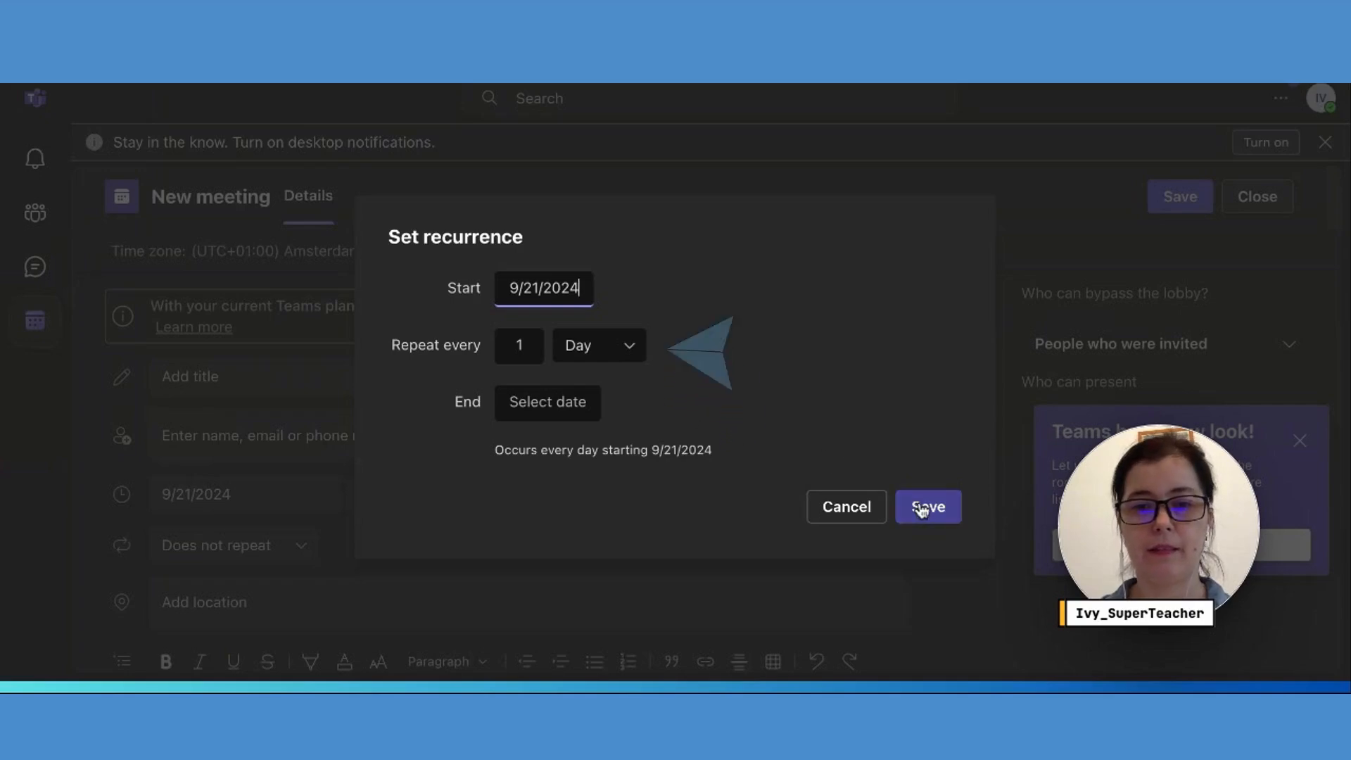
click(927, 505)
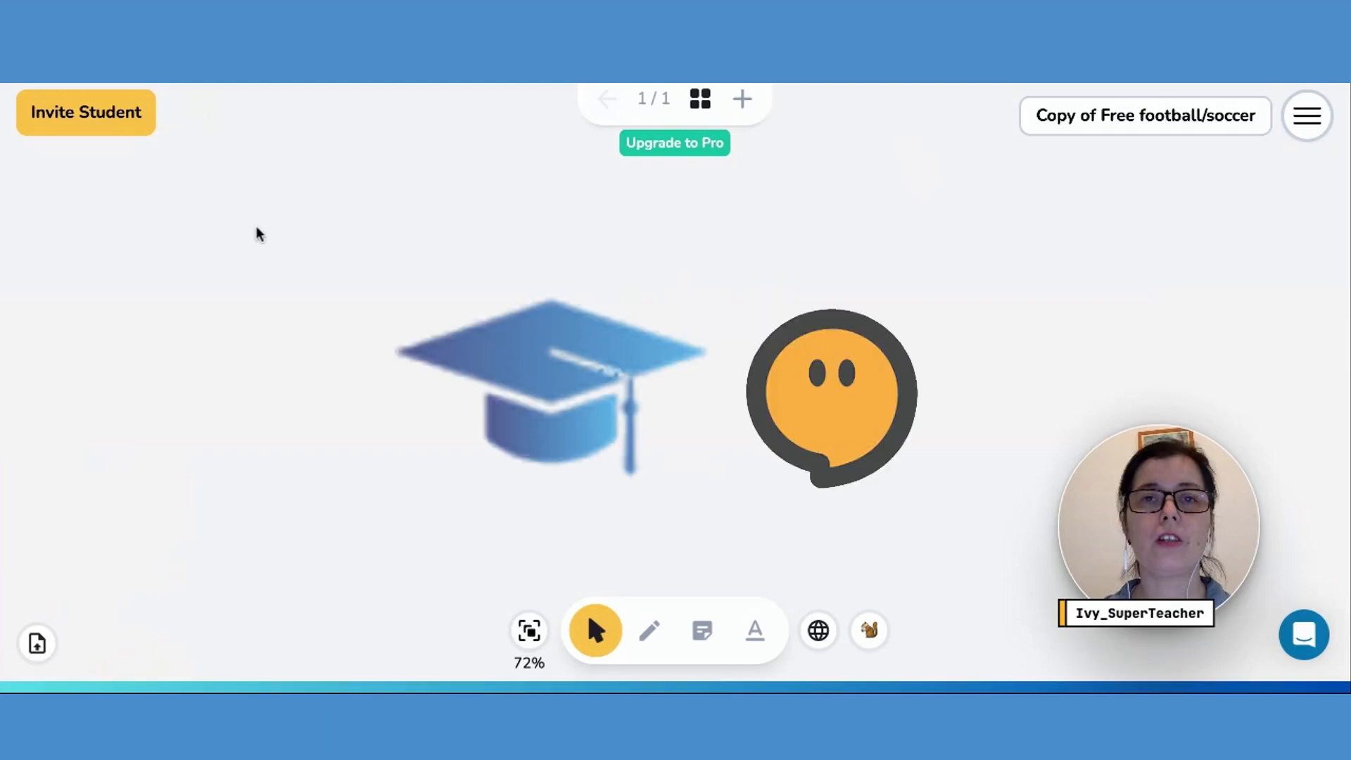
Step: Invite a student to the Koala classroom and copy the shared classroom URL
click(86, 112)
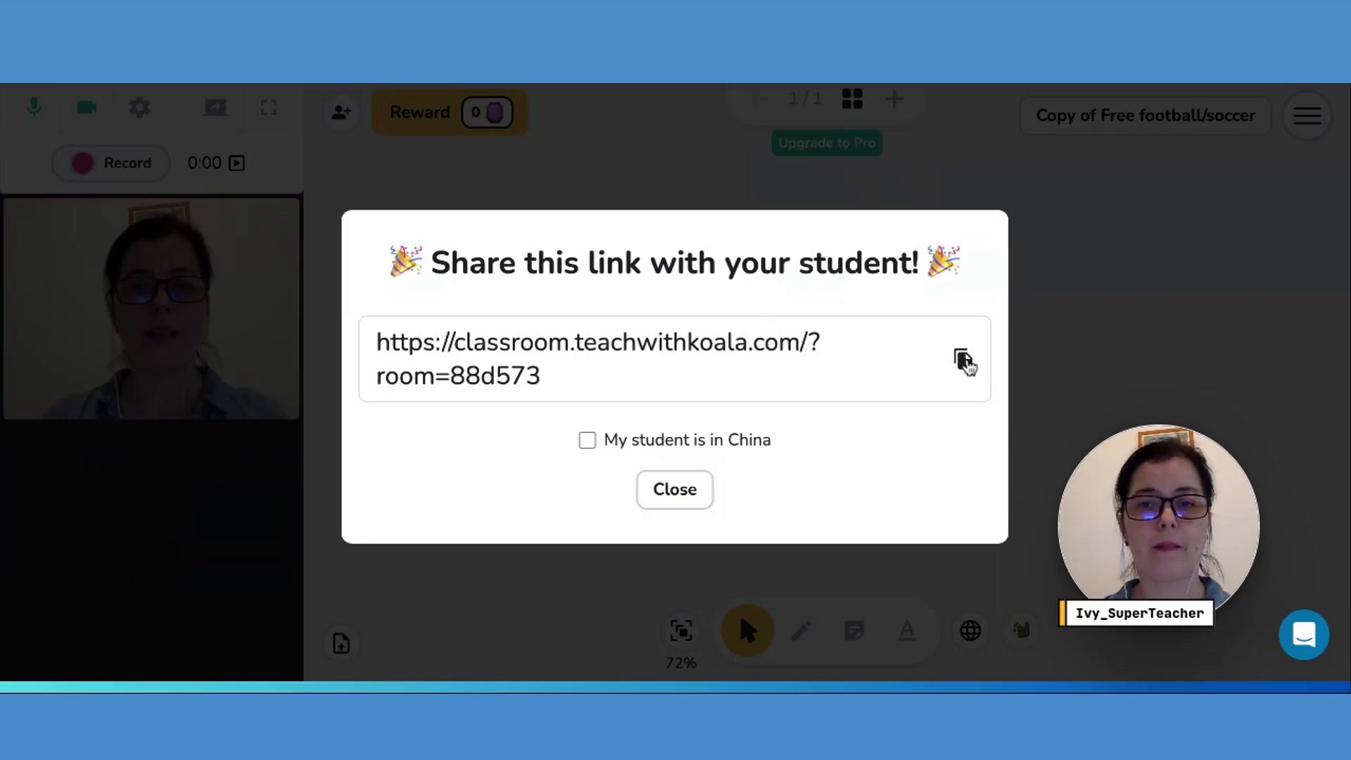
click(963, 359)
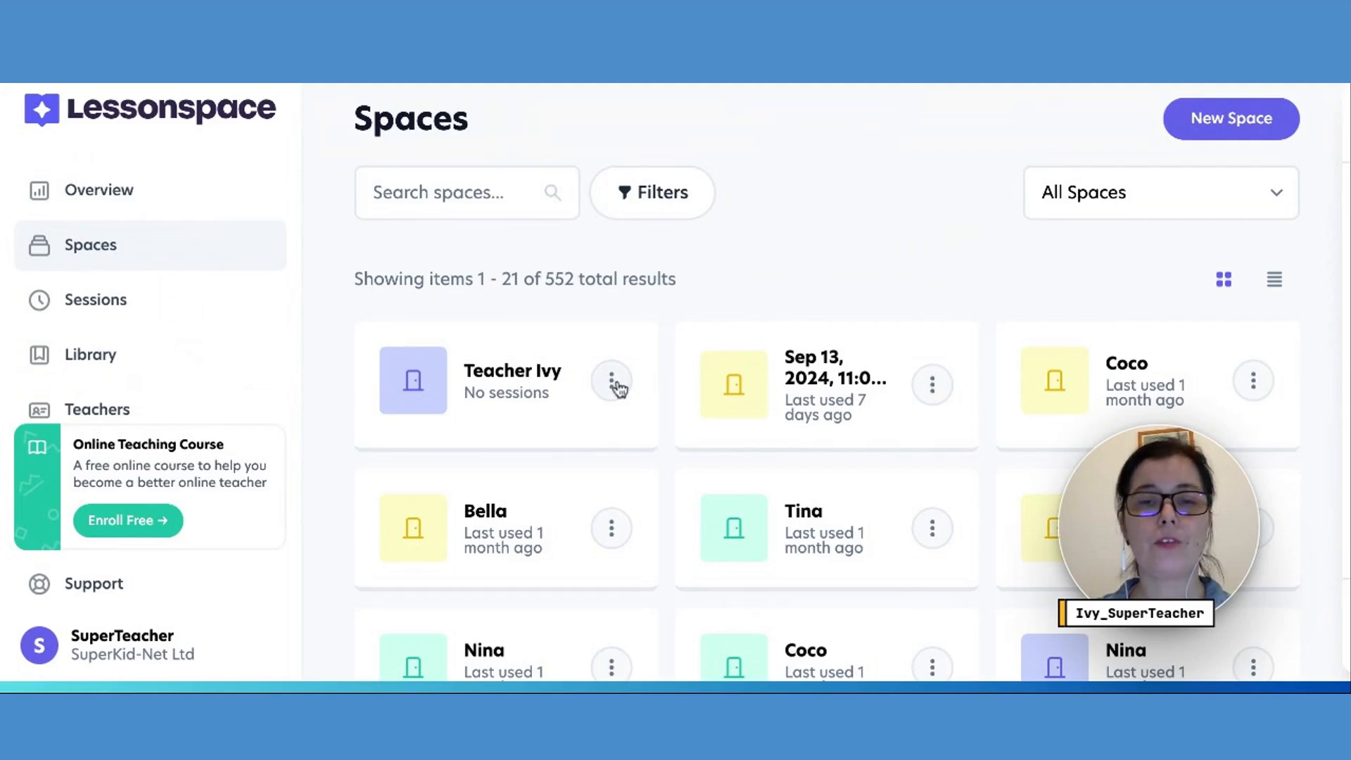
Step: Copy the link of the 'Teacher Ivy' space from its card menu
click(611, 381)
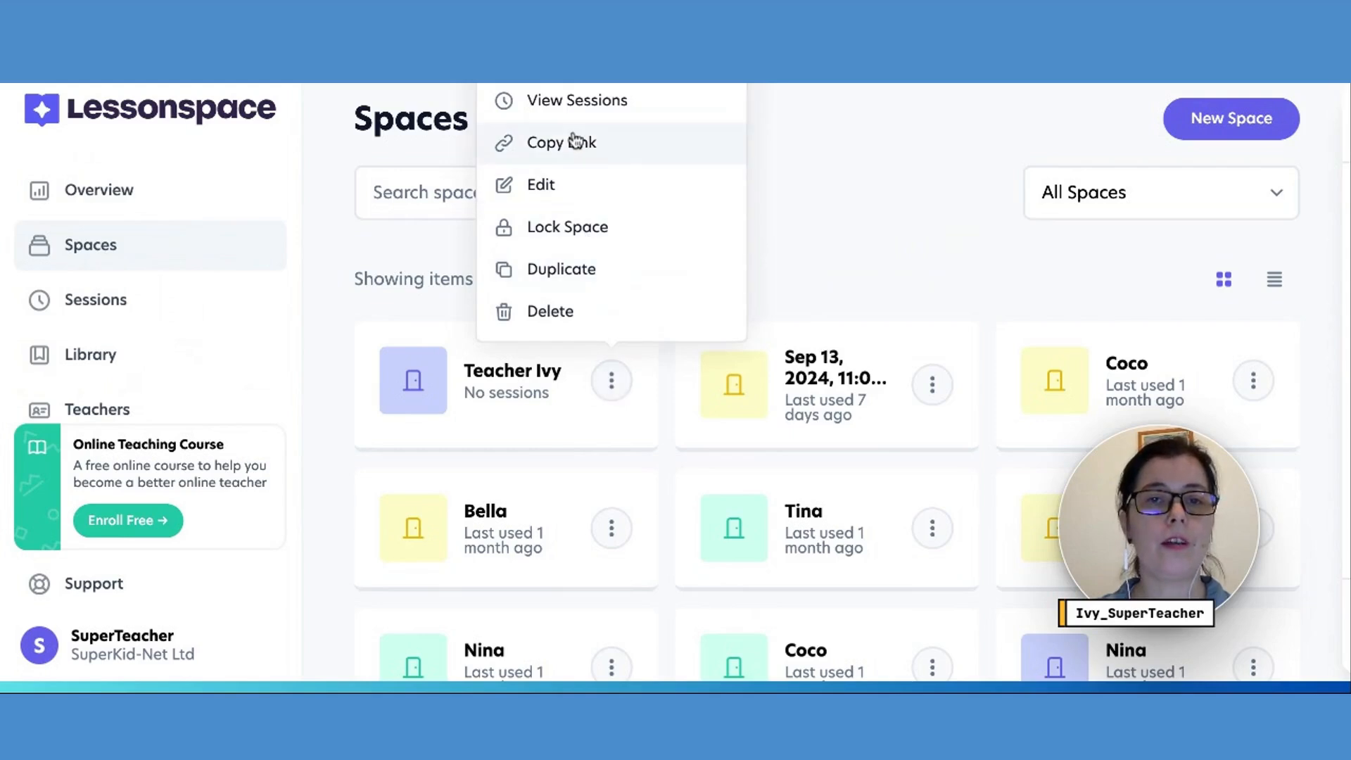
click(561, 142)
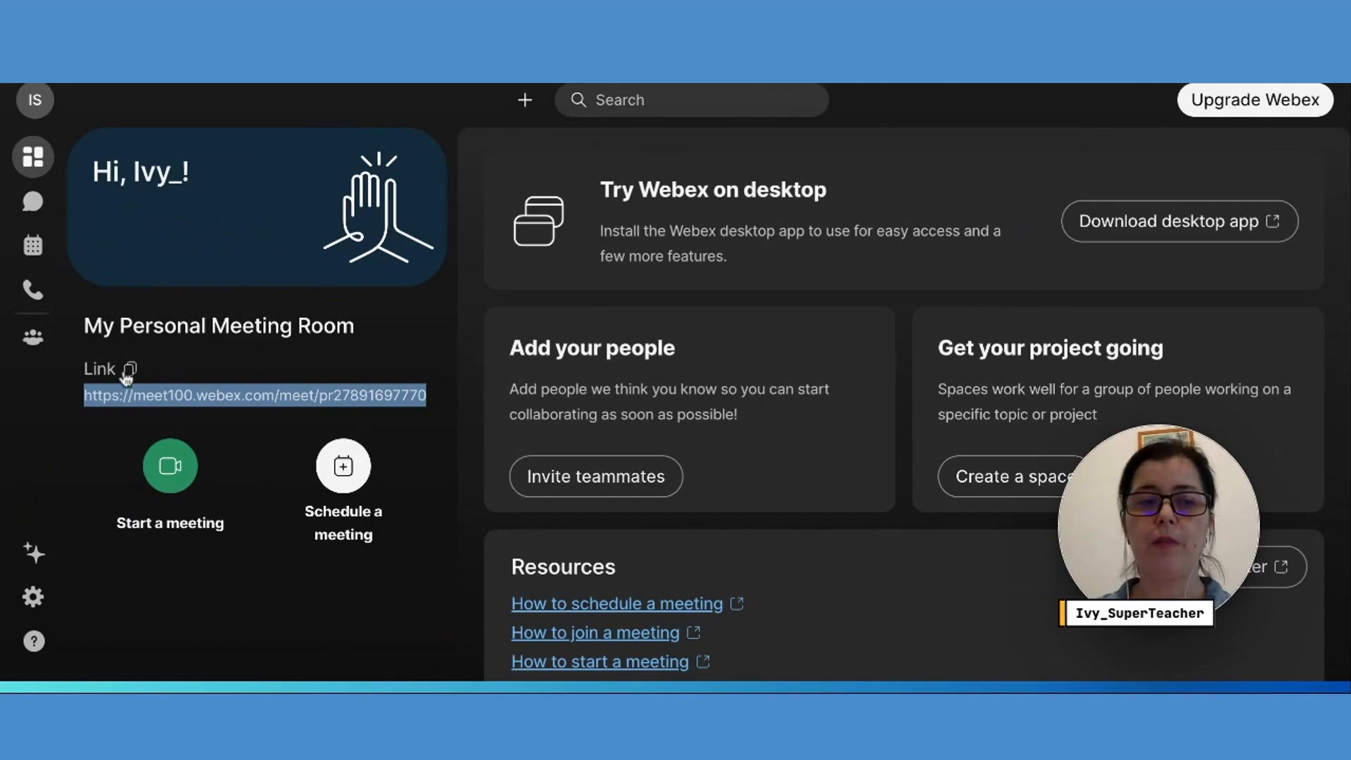
Step: Copy the Webex Personal Meeting Room link and start scheduling a meeting
click(130, 368)
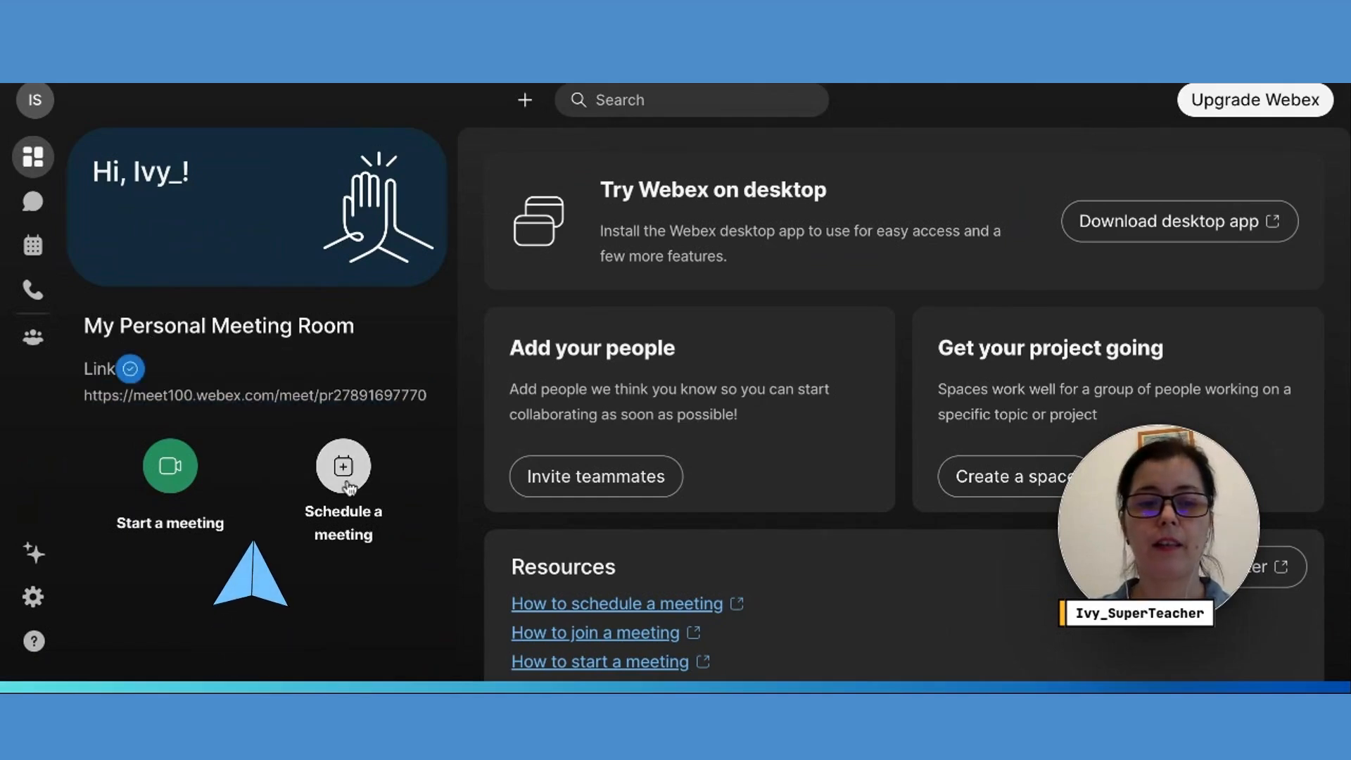
click(32, 245)
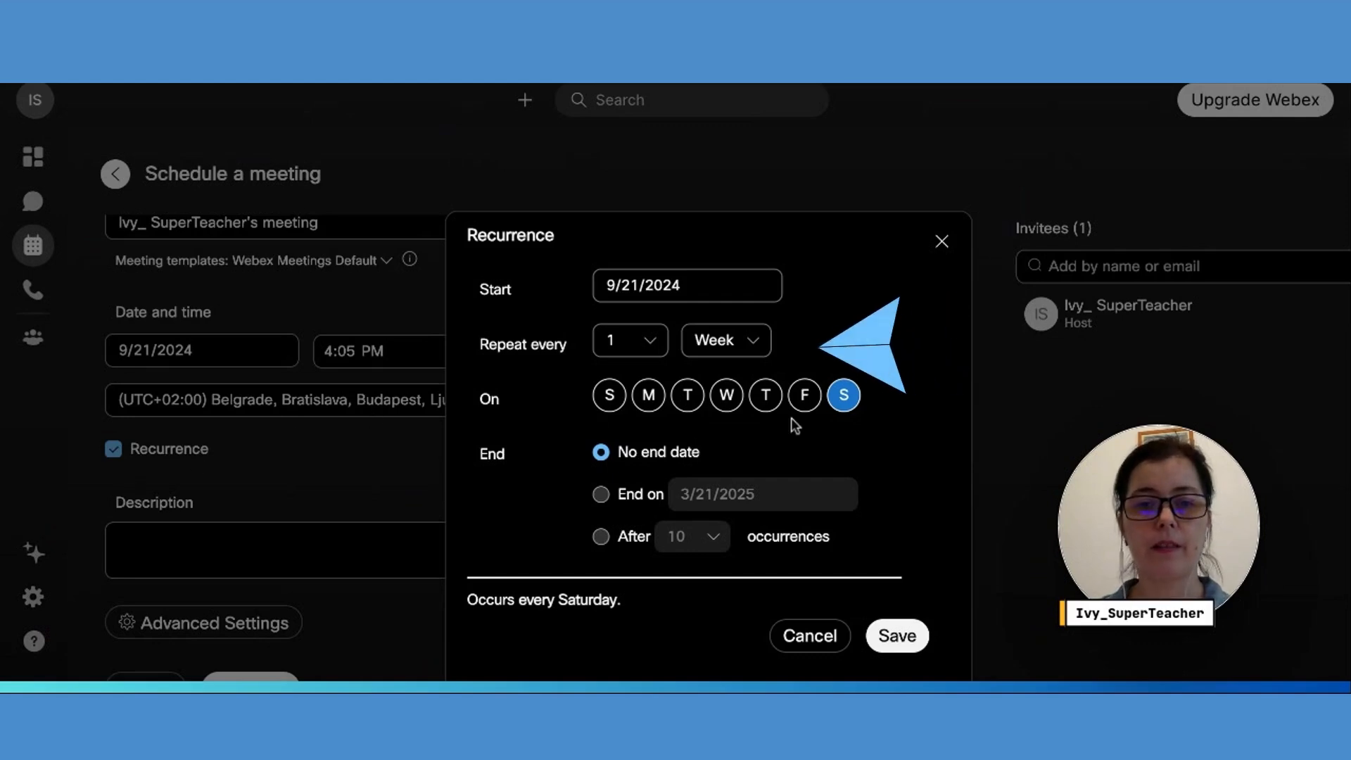
Step: Change the recurrence from weekly to daily and schedule the 4:05–4:45 PM meeting
click(725, 339)
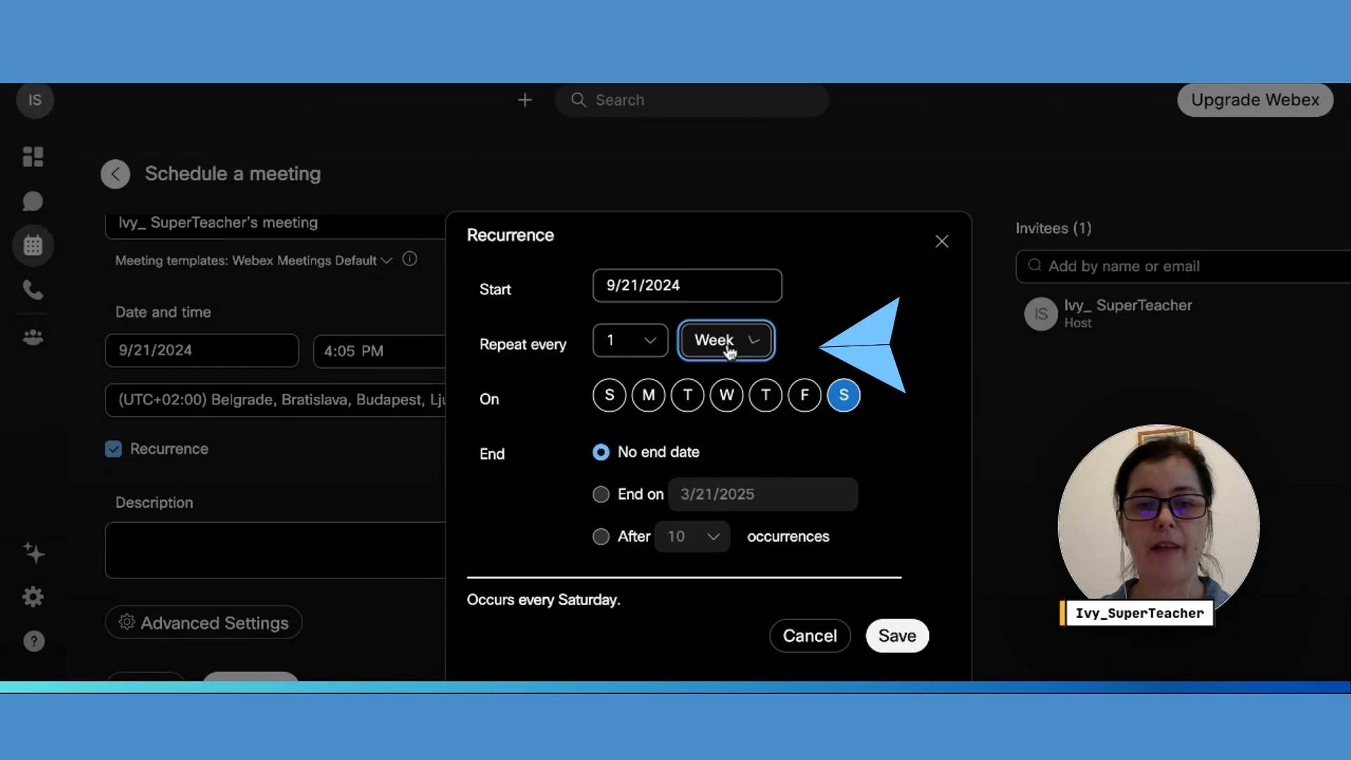
click(718, 339)
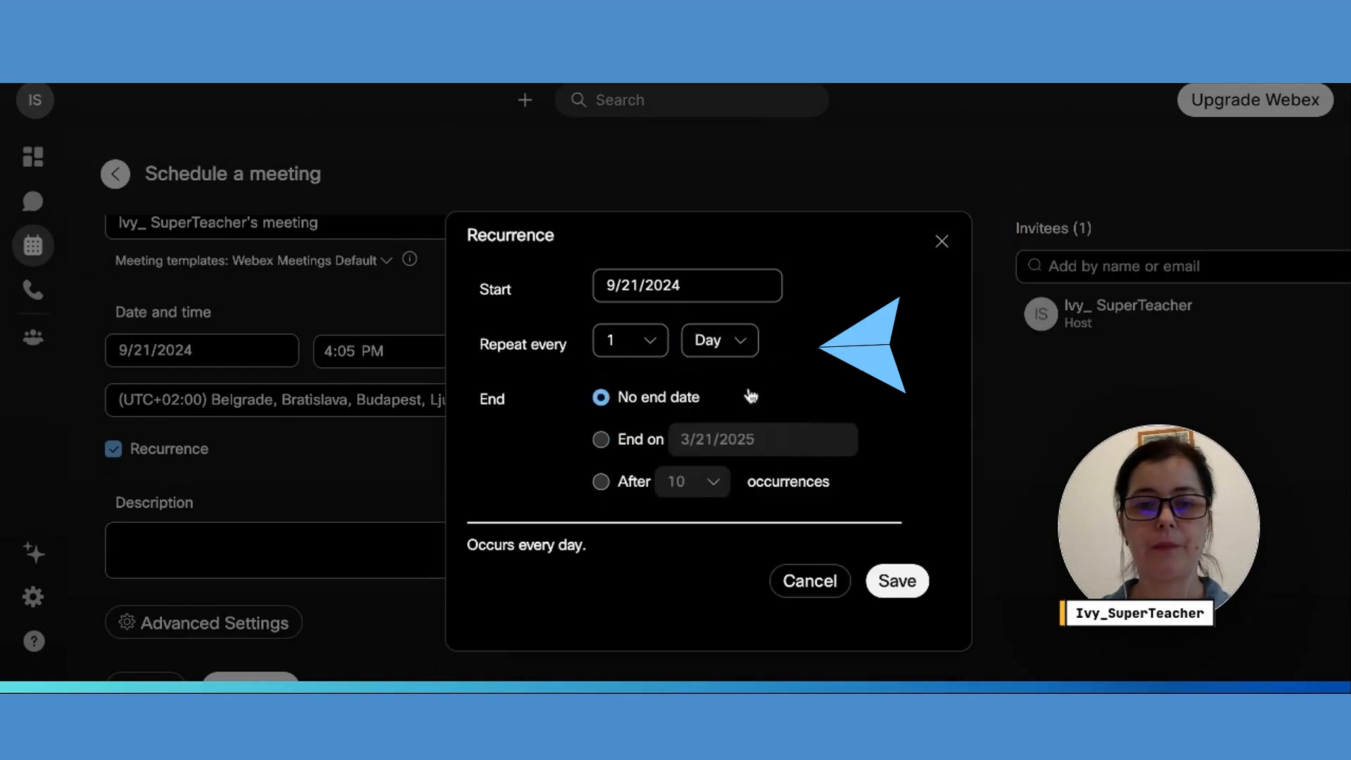
click(895, 581)
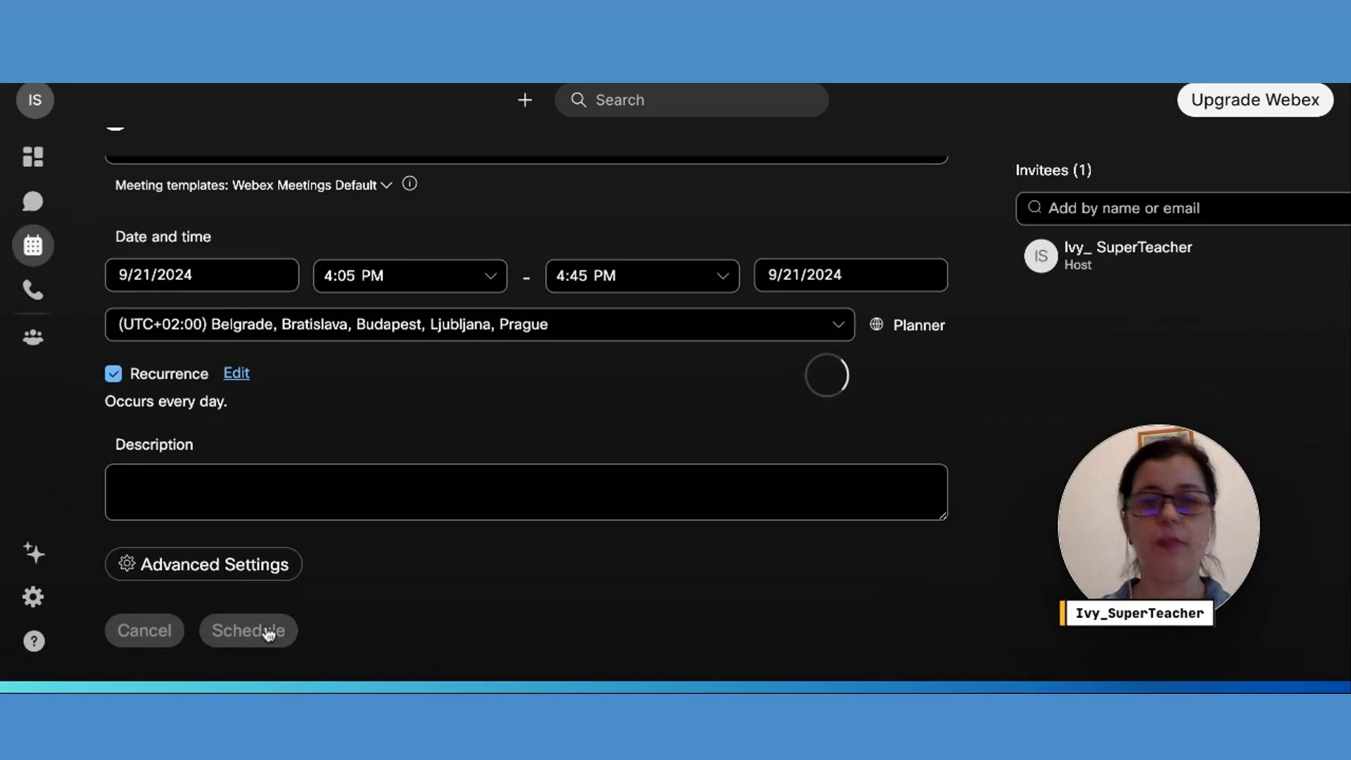
click(248, 630)
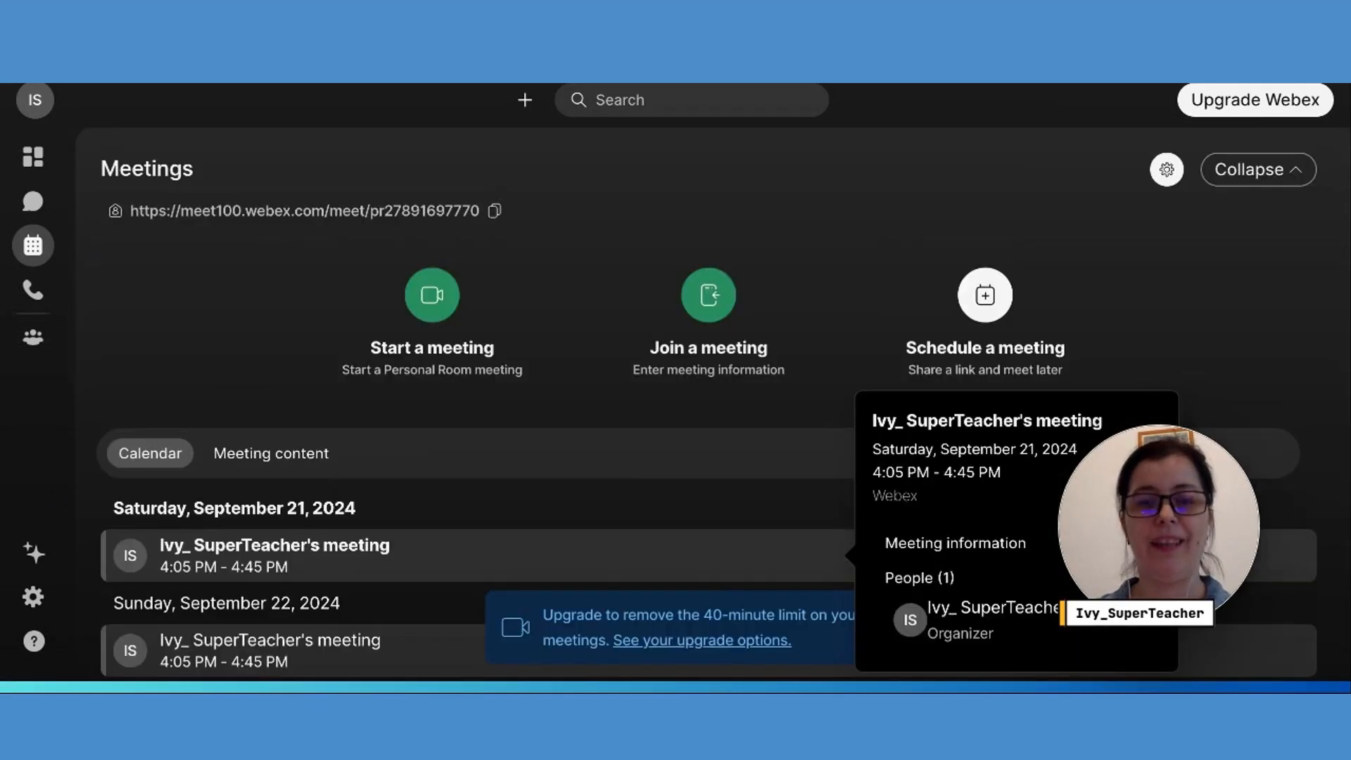